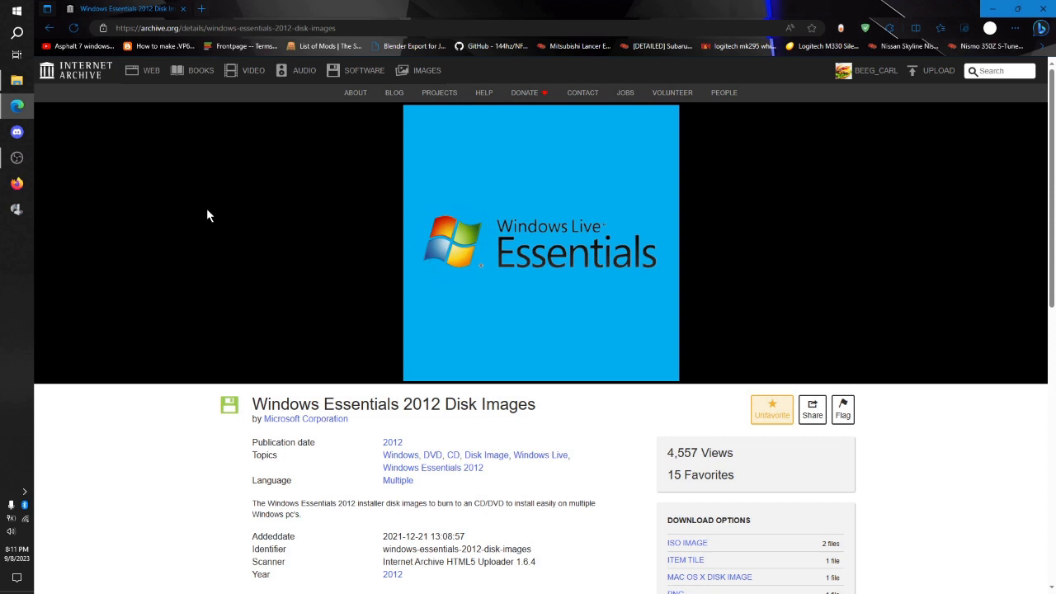
{"action": "mouse_move", "coordinate": [300, 178]}
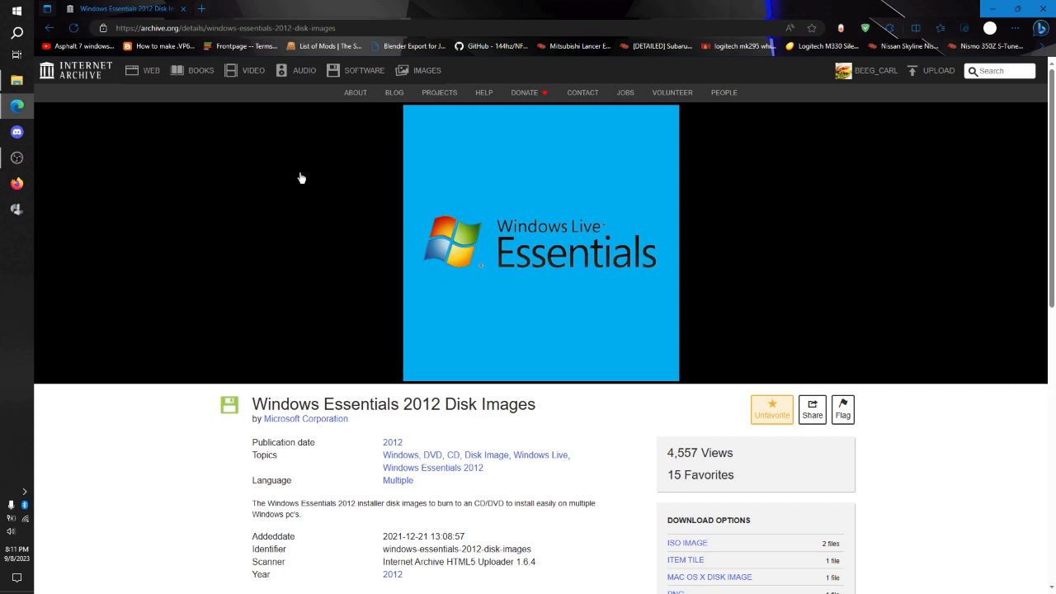
{"action": "mouse_move", "coordinate": [310, 180]}
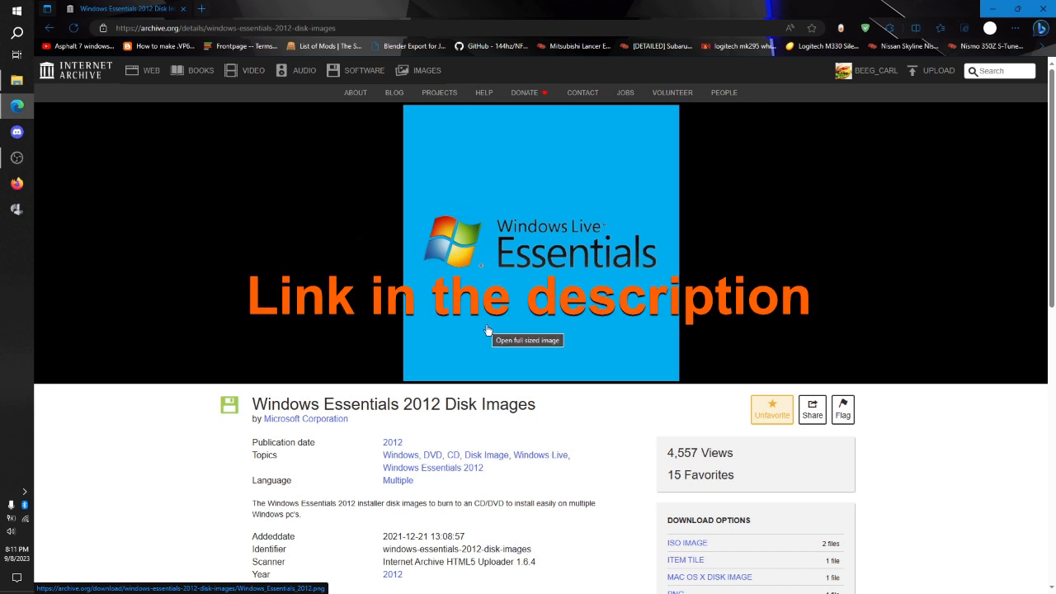
Show all download files and view the contents of Windows_Essentials_2012.iso (AUTORUN.INF, WLSETUP.EXE)
{"action": "scroll", "scroll_direction": "down", "scroll_amount": 3}
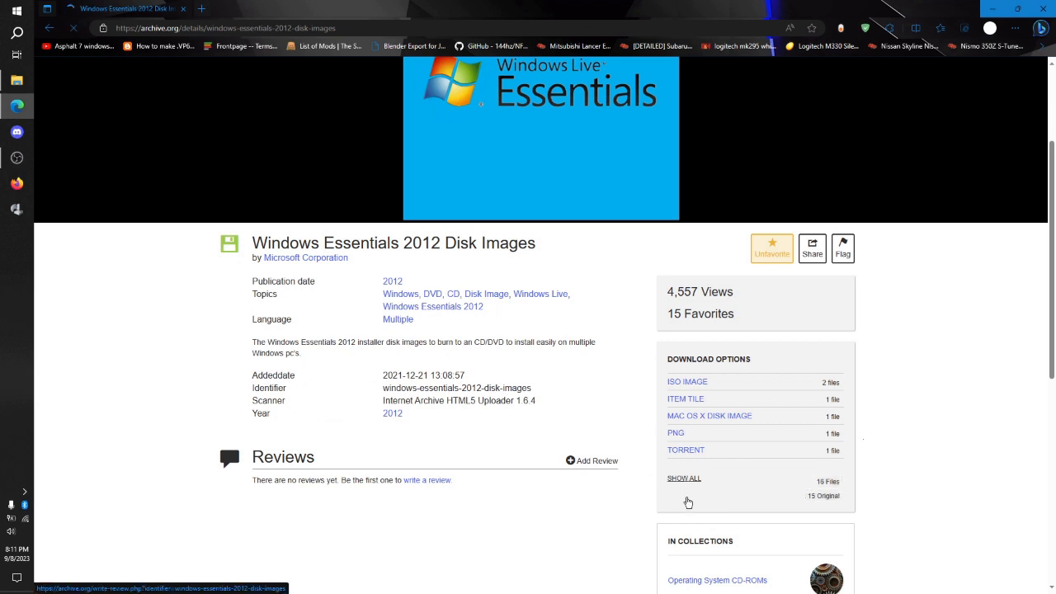
{"action": "left_click", "coordinate": [683, 478]}
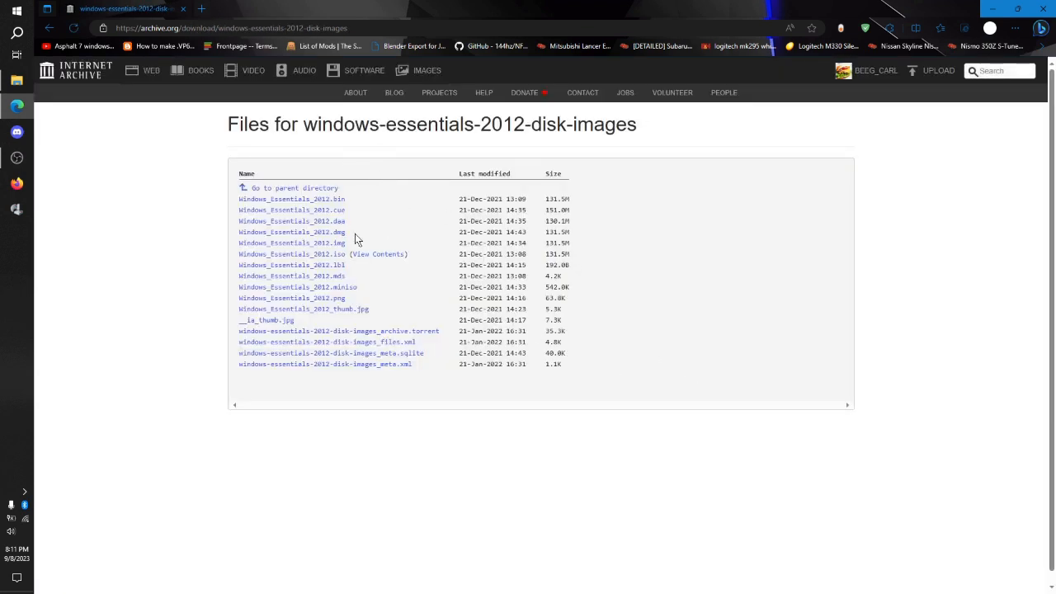
{"action": "left_click", "coordinate": [378, 254]}
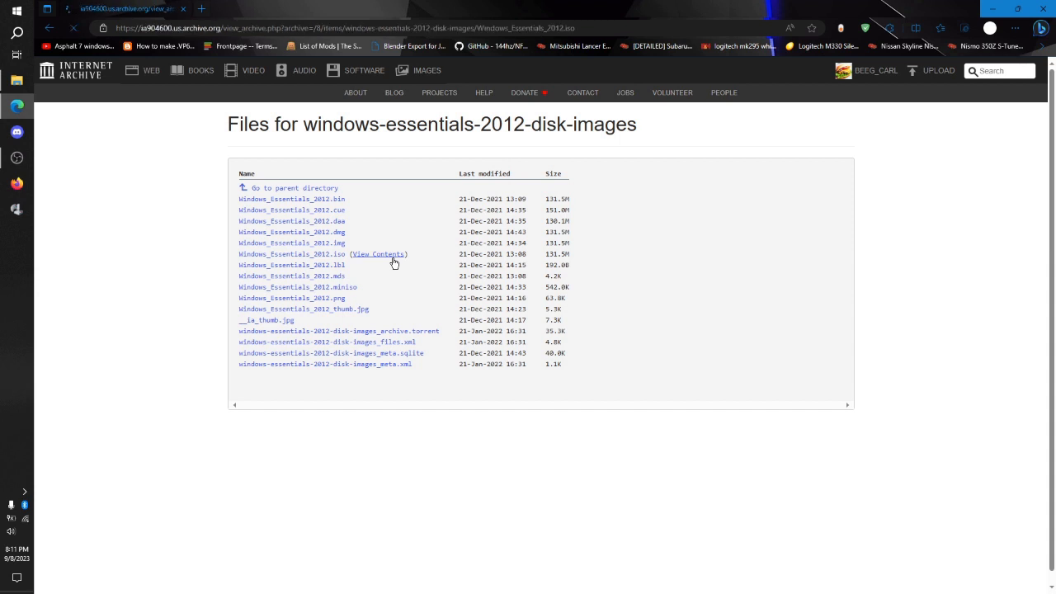
{"action": "left_click", "coordinate": [380, 254]}
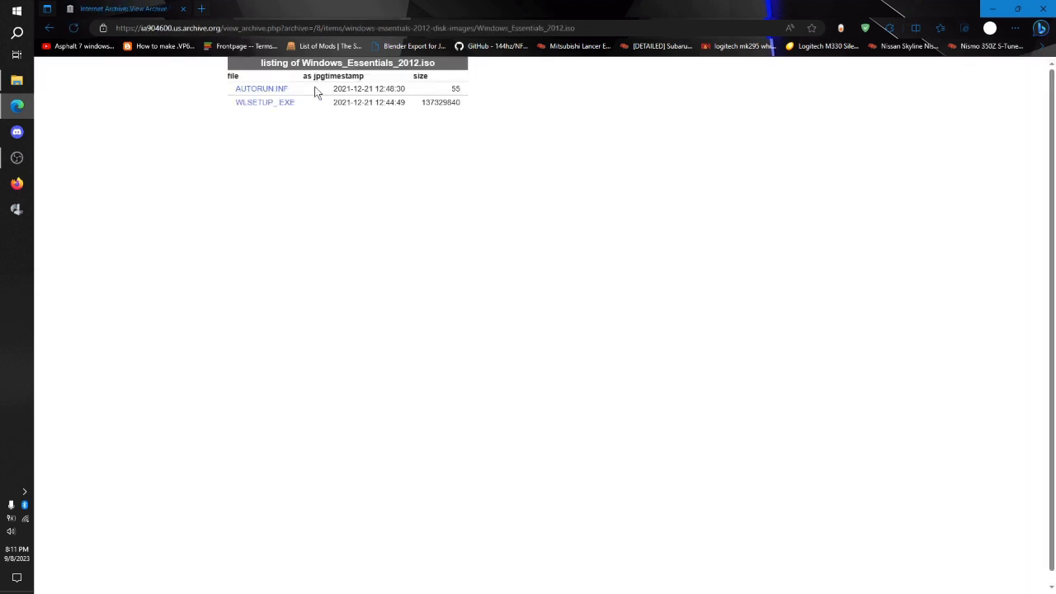
{"action": "mouse_move", "coordinate": [304, 198]}
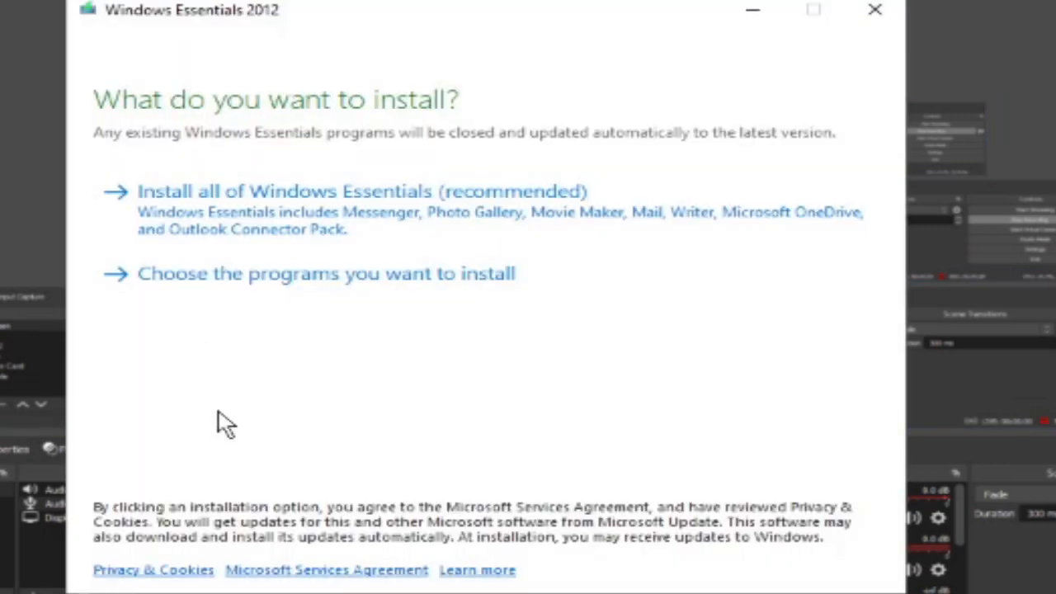
{"action": "mouse_move", "coordinate": [317, 297]}
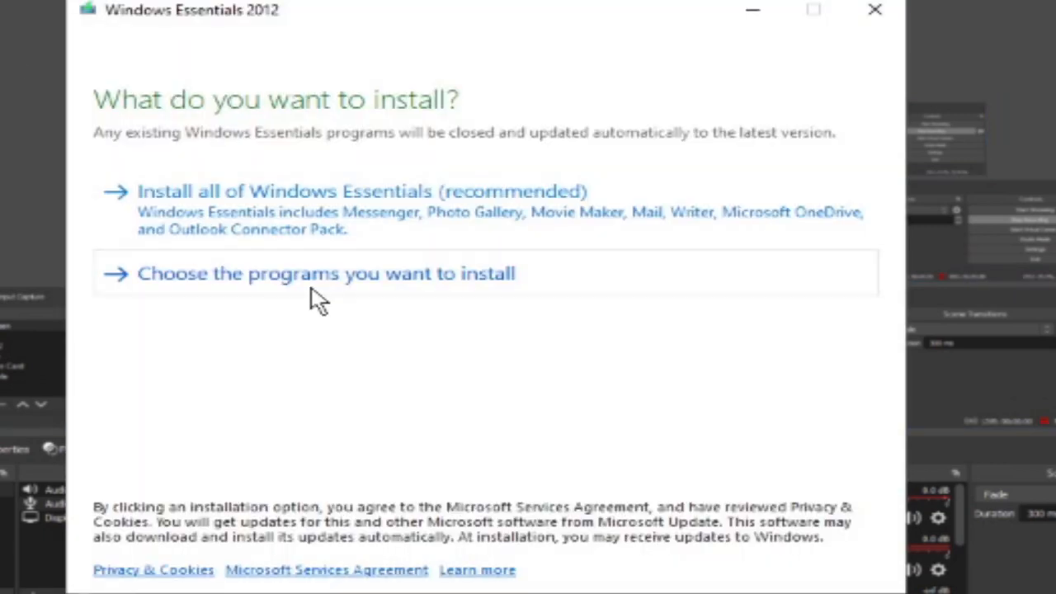
Choose individual programs in the installer, then cancel the setup and confirm with Yes
{"action": "left_click", "coordinate": [330, 274]}
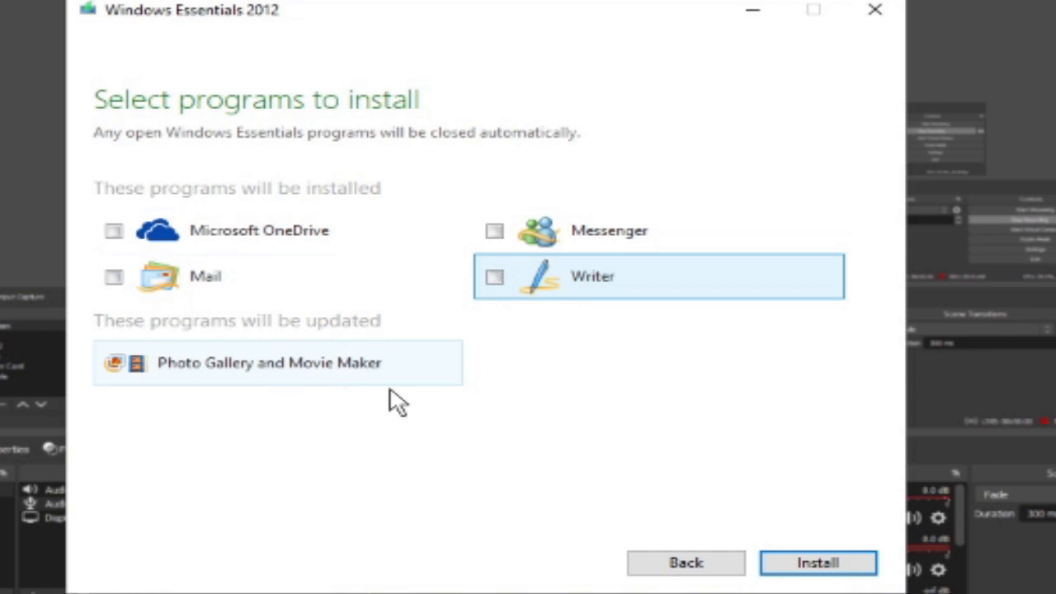
{"action": "mouse_move", "coordinate": [201, 372]}
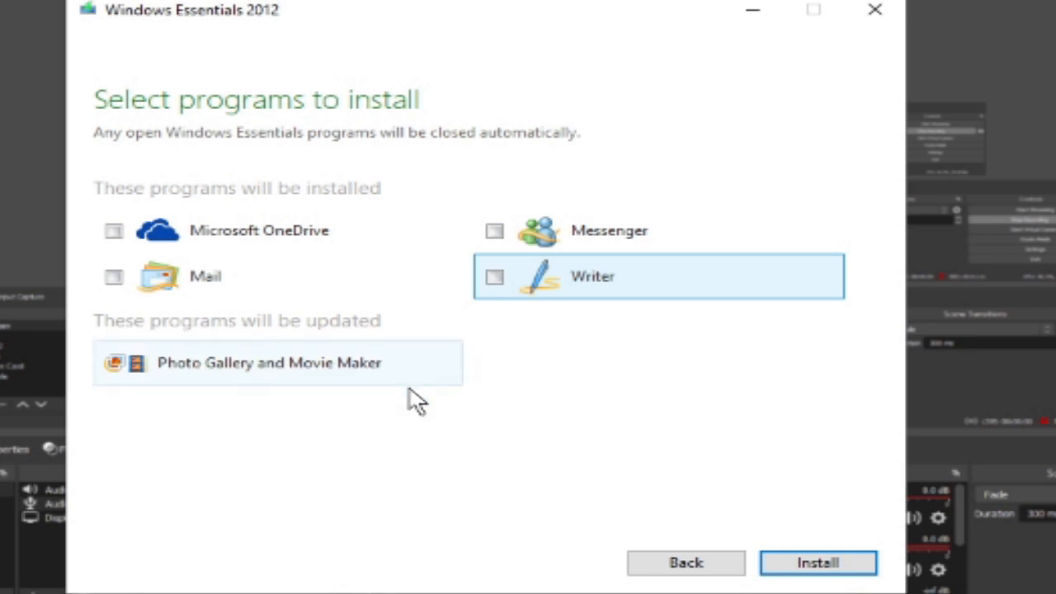
{"action": "mouse_move", "coordinate": [868, 13]}
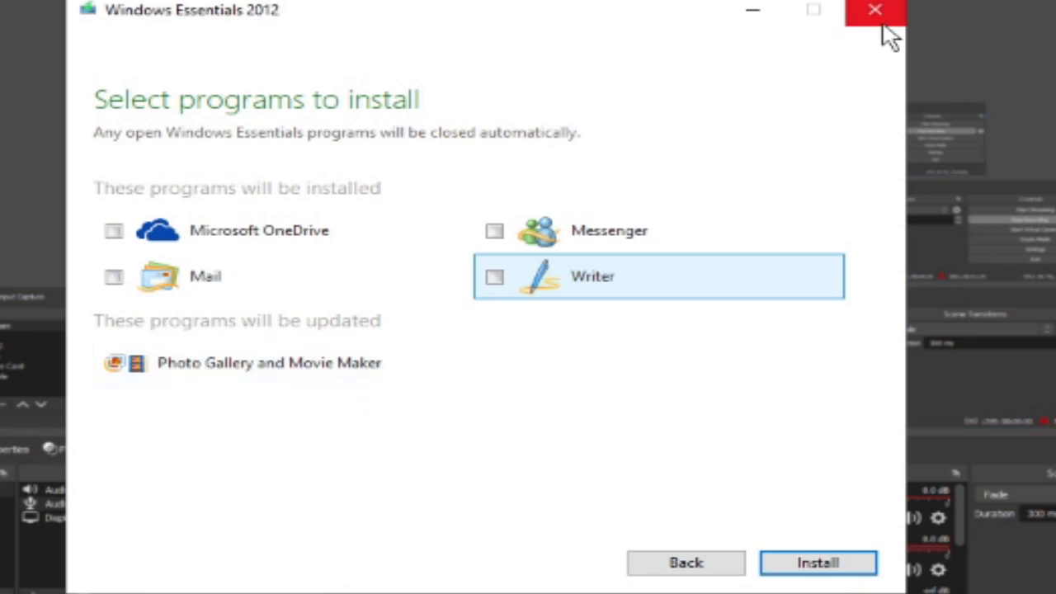
{"action": "mouse_move", "coordinate": [897, 41]}
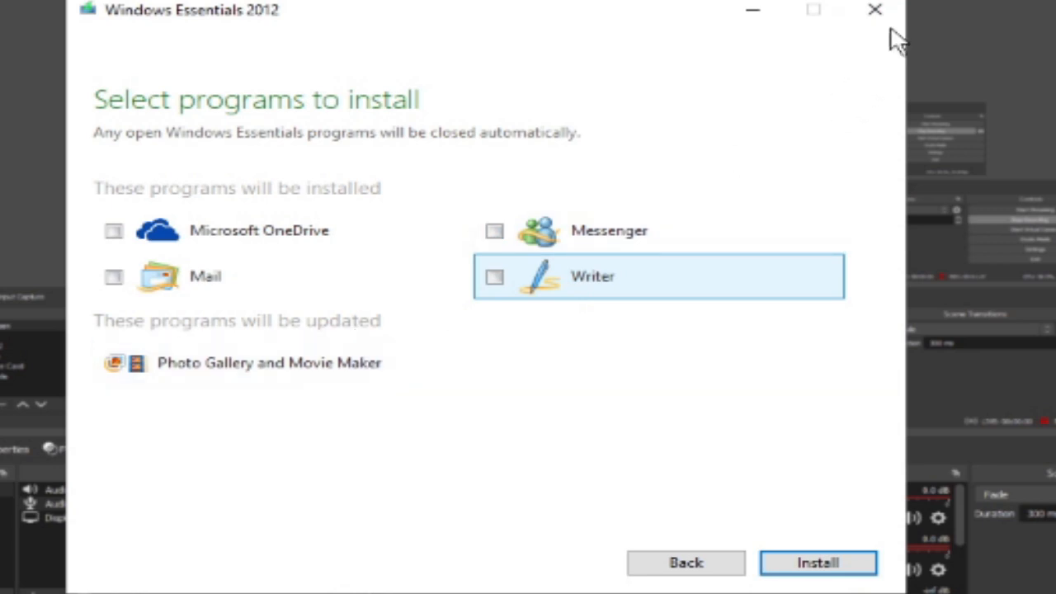
{"action": "left_click", "coordinate": [871, 13]}
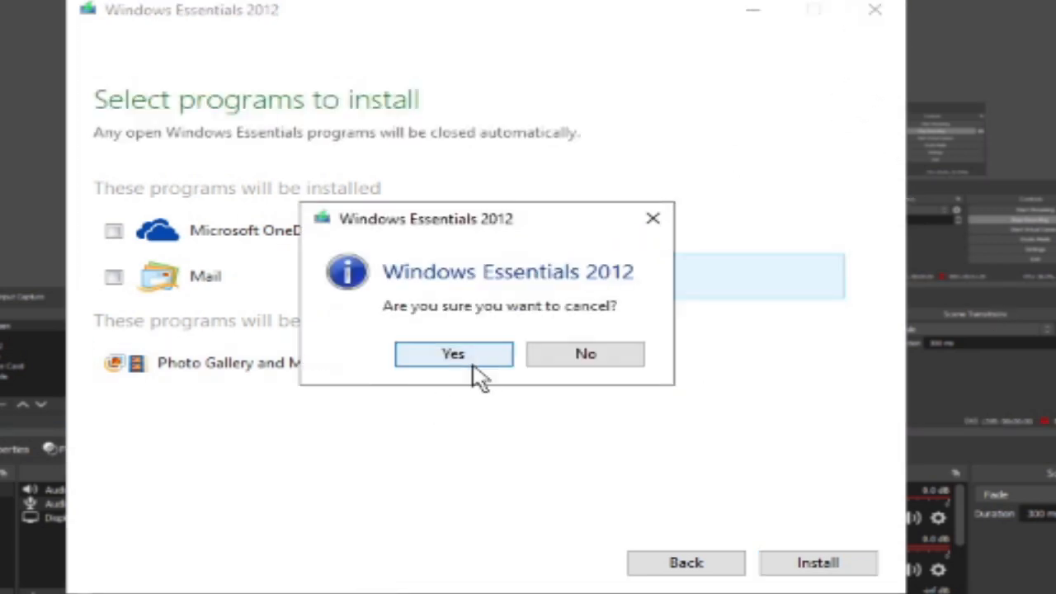
{"action": "left_click", "coordinate": [452, 353]}
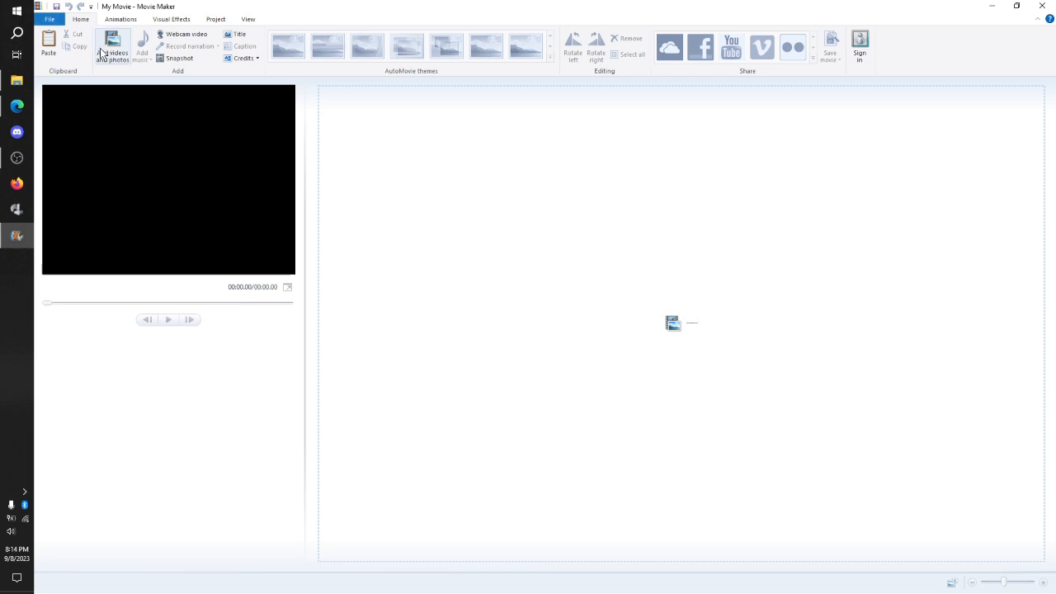
{"action": "mouse_move", "coordinate": [109, 51]}
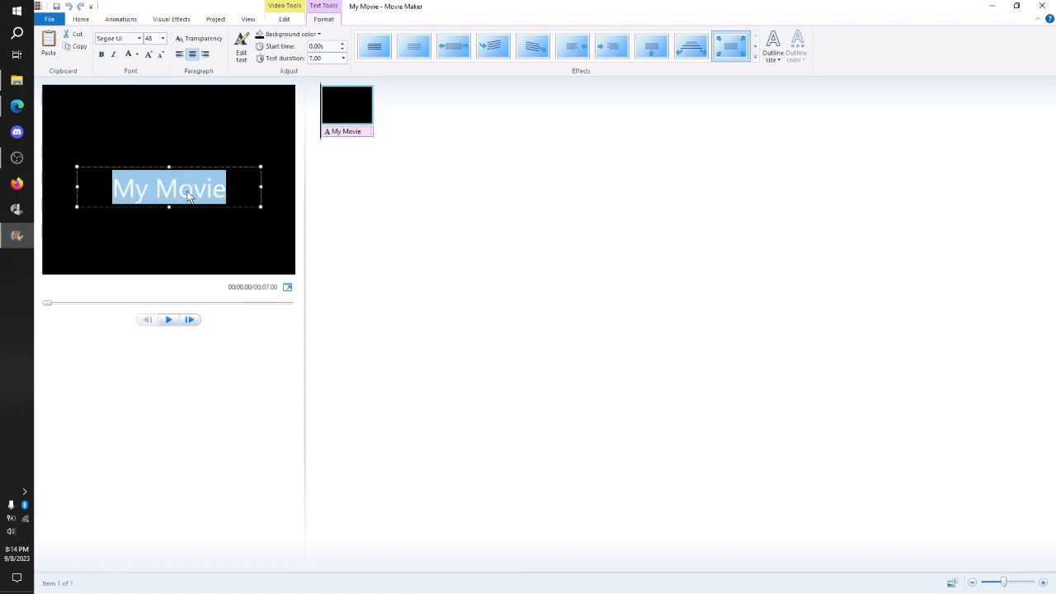
Replace the title clip's 'My Movie' placeholder with the text 'tutorial'
{"action": "type", "text": "tutorial"}
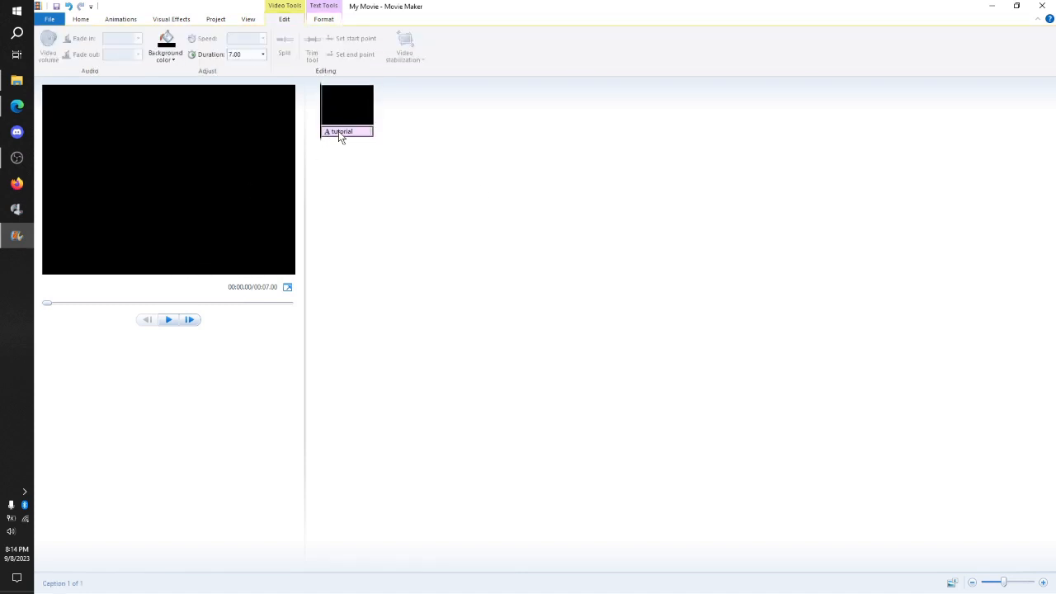
Enlarge the 'tutorial' title, give it a green background and set its font to MV Boli
{"action": "left_click", "coordinate": [344, 19]}
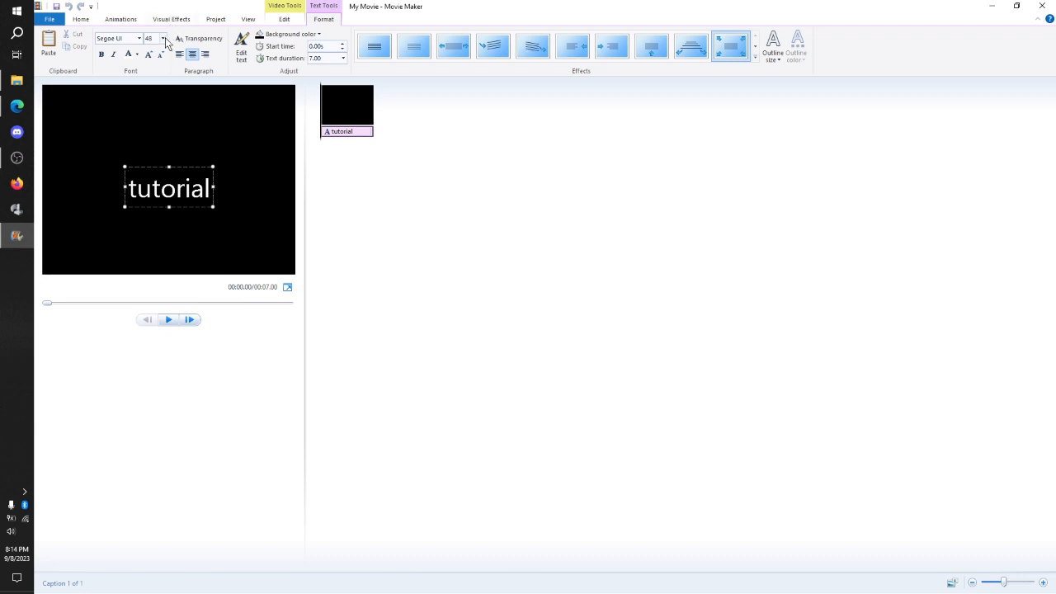
{"action": "left_click", "coordinate": [160, 38]}
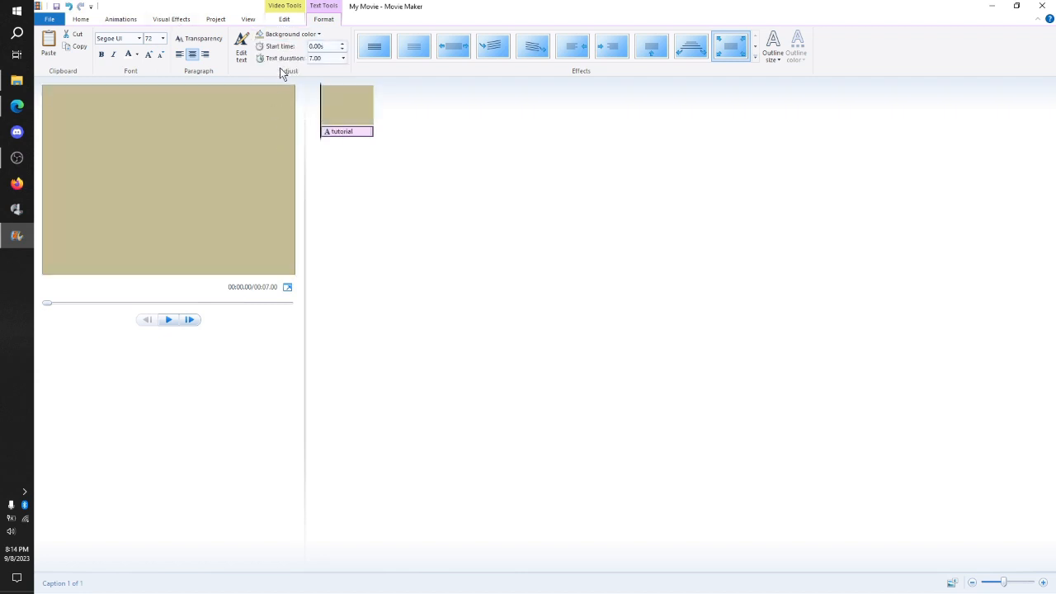
{"action": "left_click", "coordinate": [290, 33]}
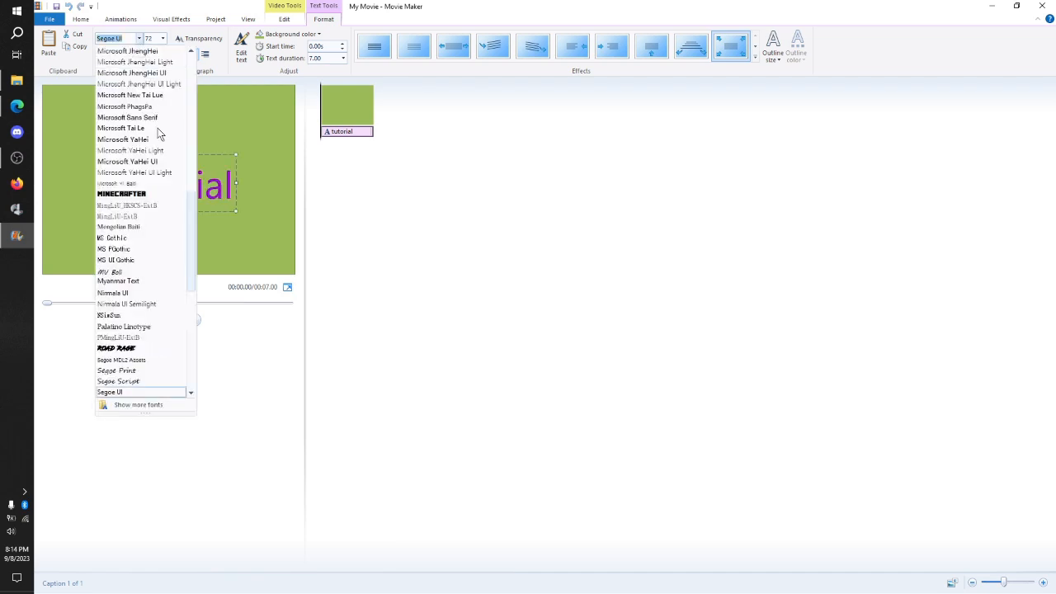
{"action": "scroll", "scroll_direction": "down", "scroll_amount": 3}
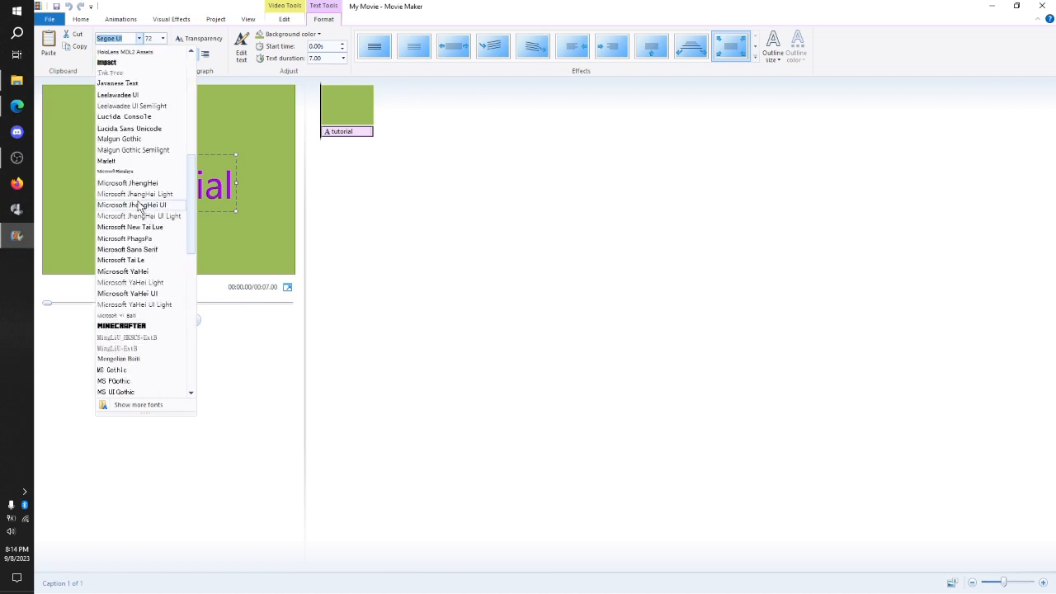
{"action": "scroll", "scroll_direction": "down", "scroll_amount": 3}
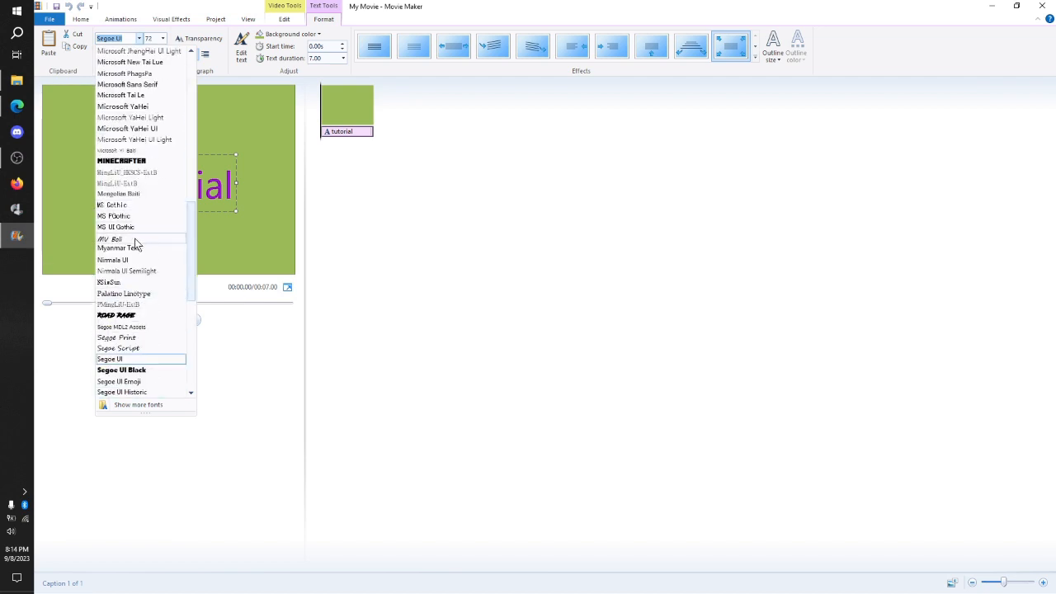
{"action": "left_click", "coordinate": [109, 239]}
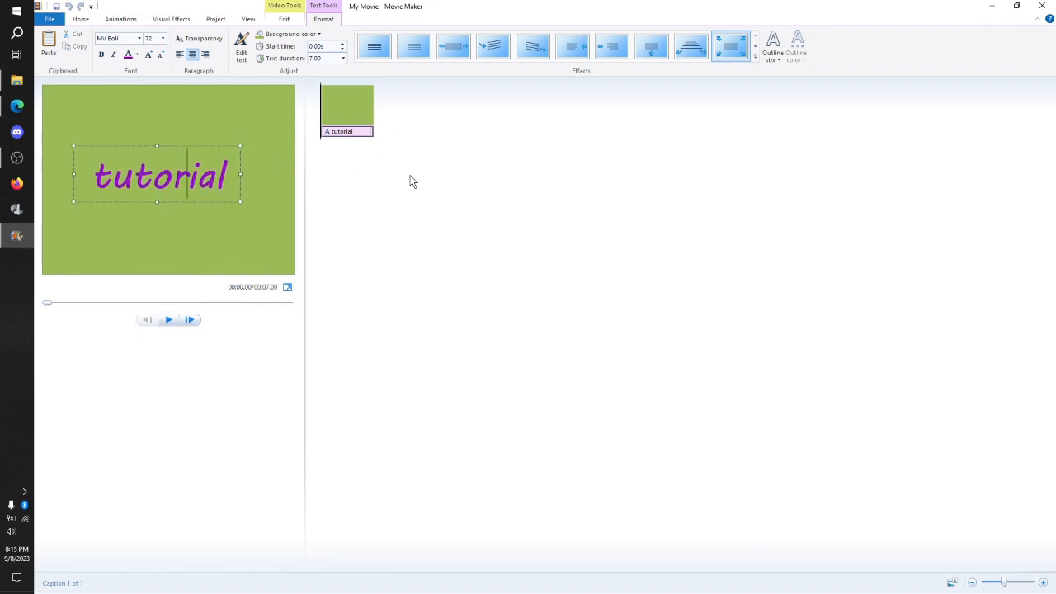
{"action": "left_click", "coordinate": [412, 47]}
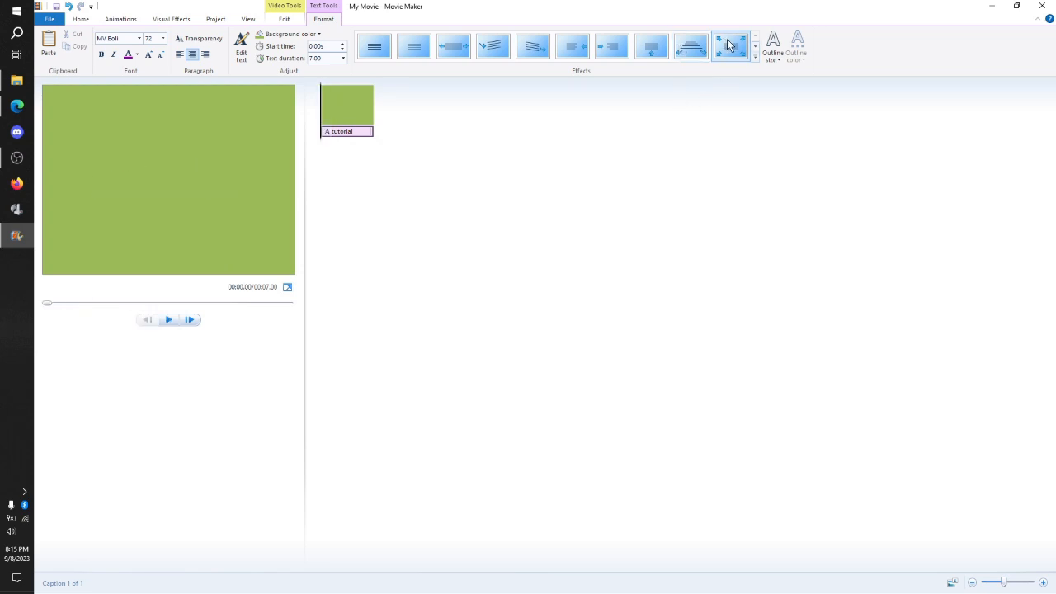
{"action": "left_click", "coordinate": [770, 47]}
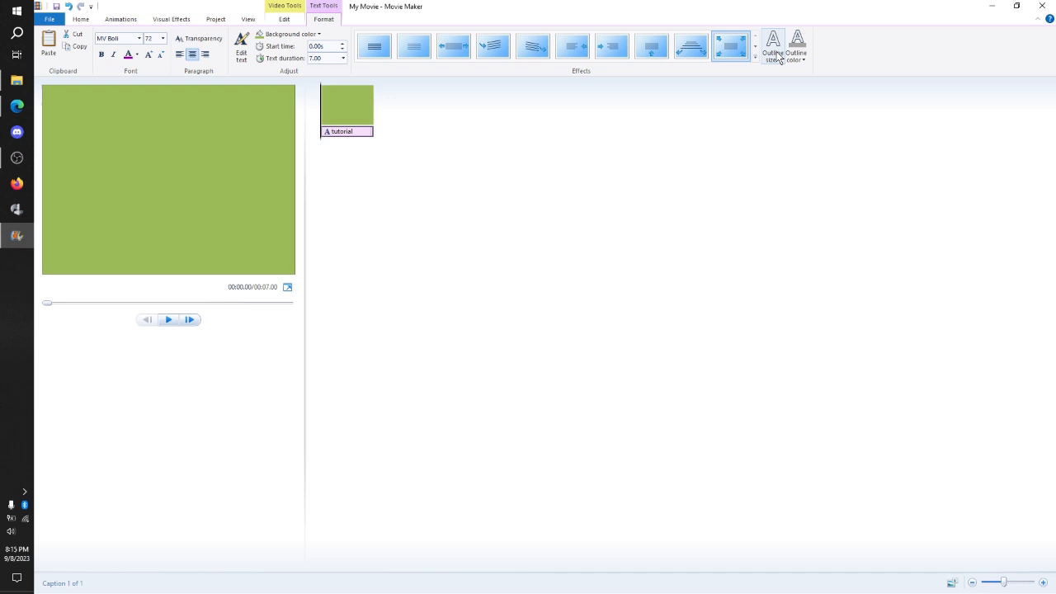
{"action": "mouse_move", "coordinate": [208, 76]}
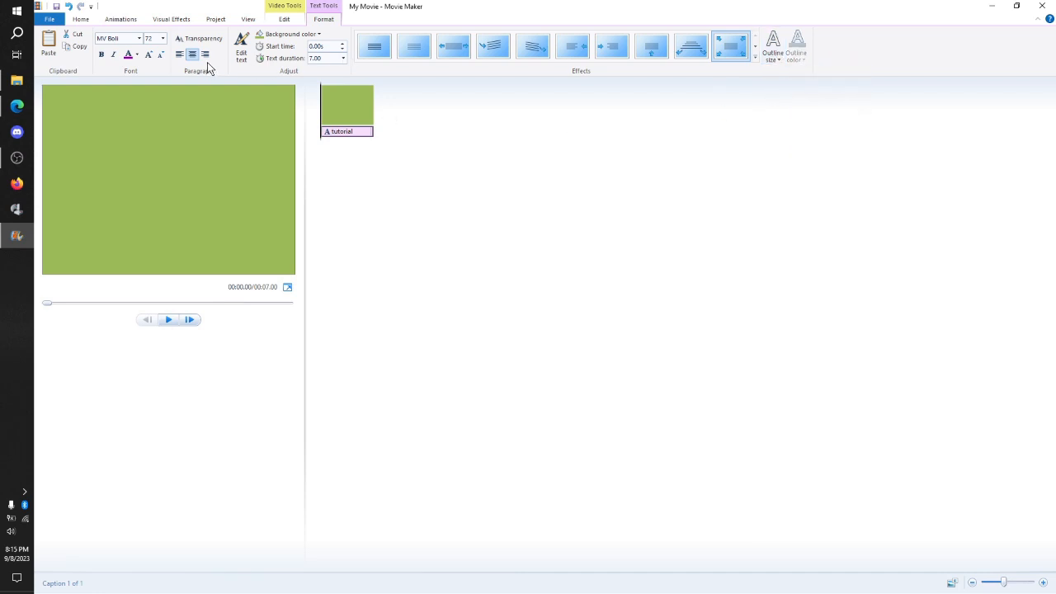
{"action": "left_click", "coordinate": [116, 20]}
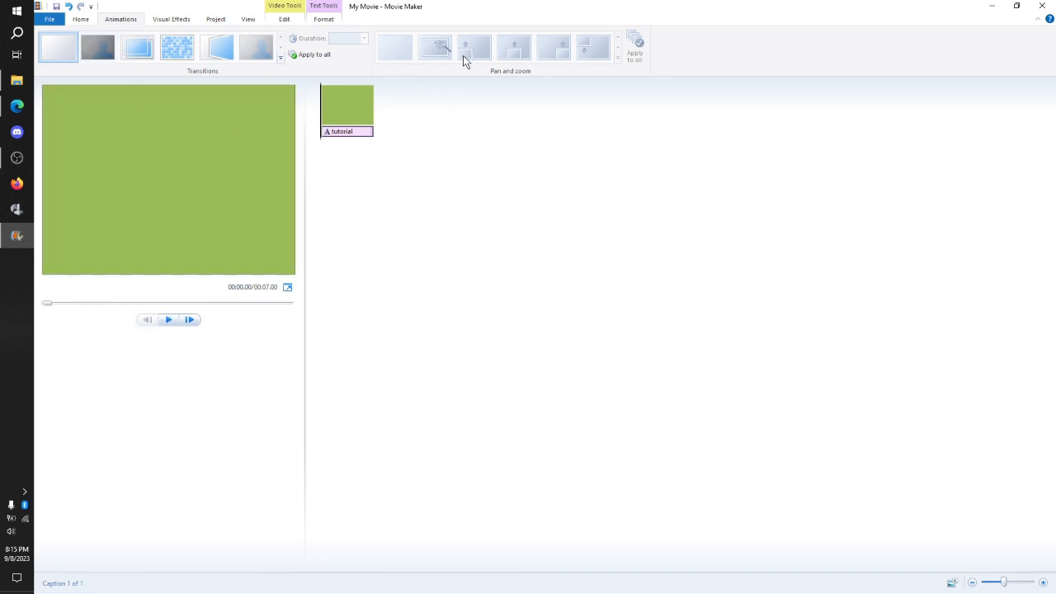
{"action": "mouse_move", "coordinate": [435, 46]}
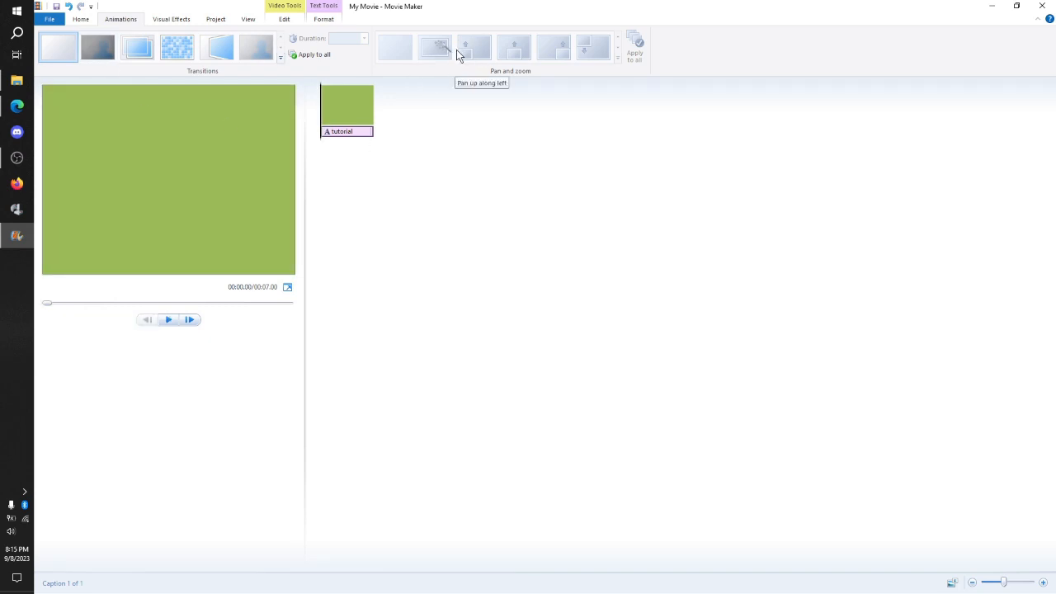
{"action": "mouse_move", "coordinate": [445, 49]}
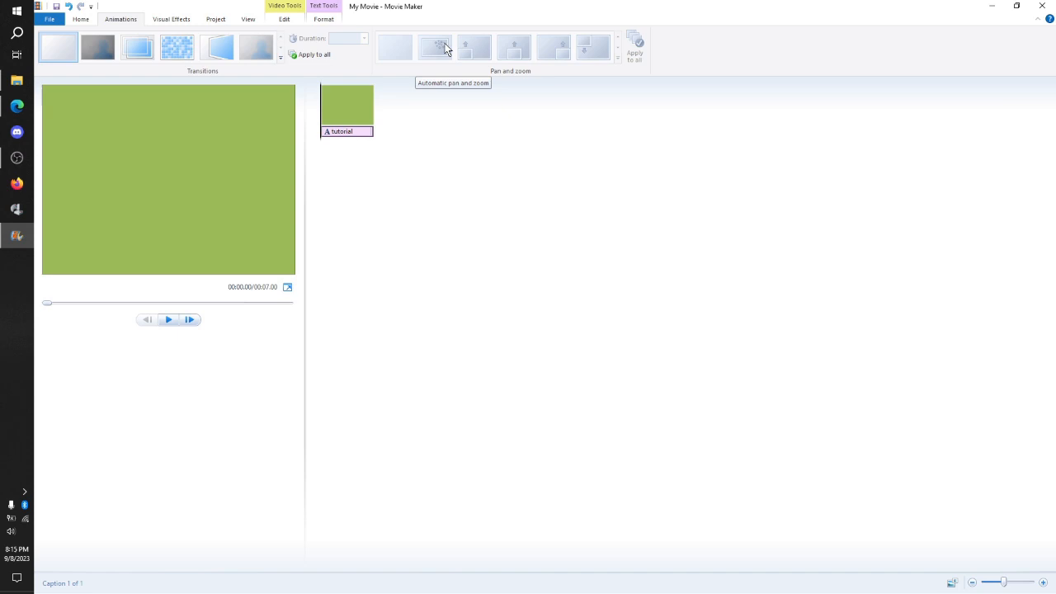
{"action": "mouse_move", "coordinate": [478, 76]}
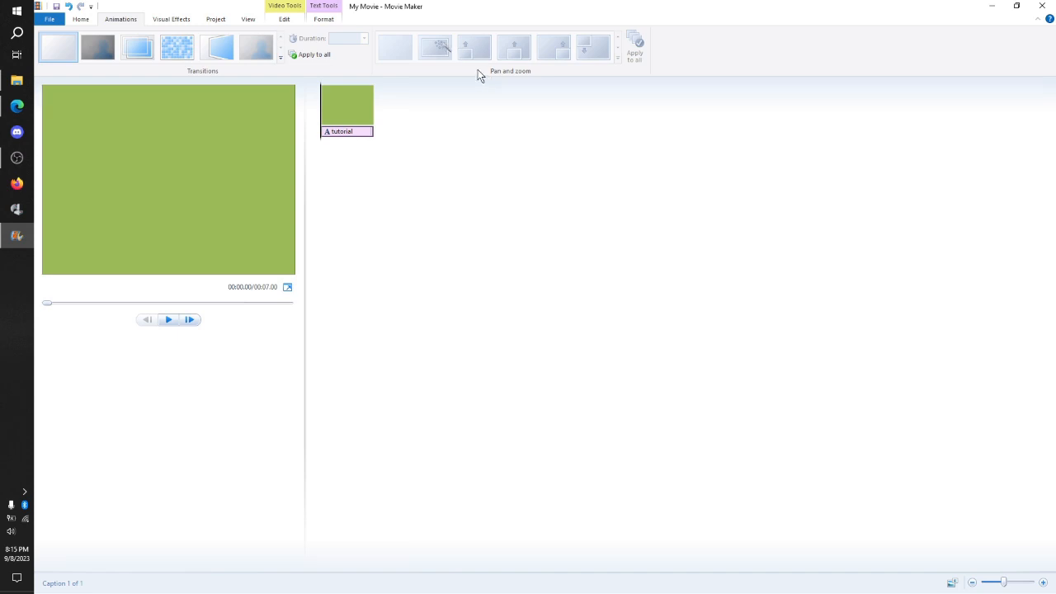
{"action": "mouse_move", "coordinate": [481, 52]}
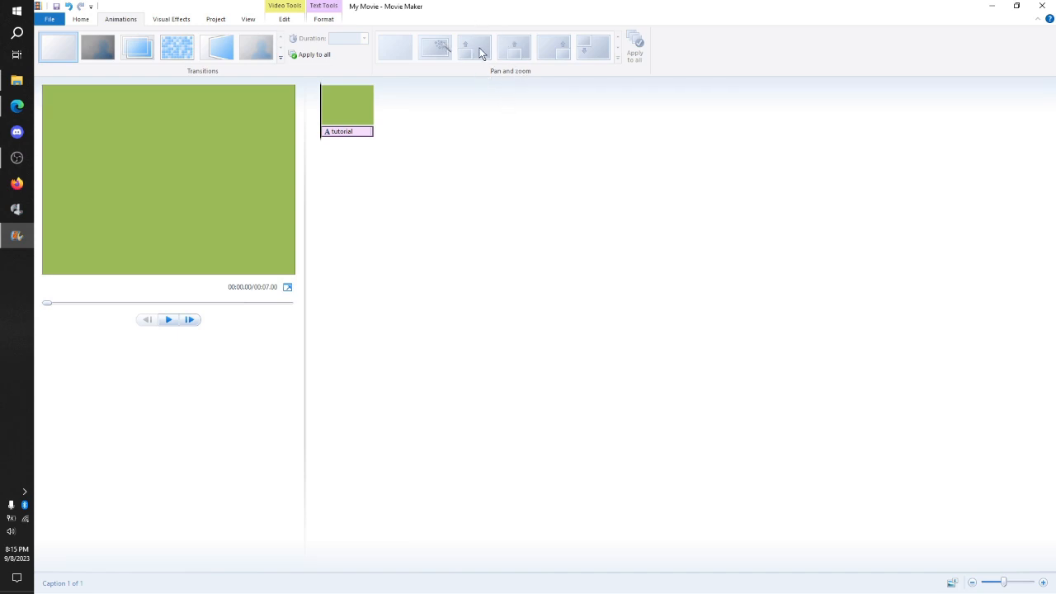
{"action": "mouse_move", "coordinate": [535, 53]}
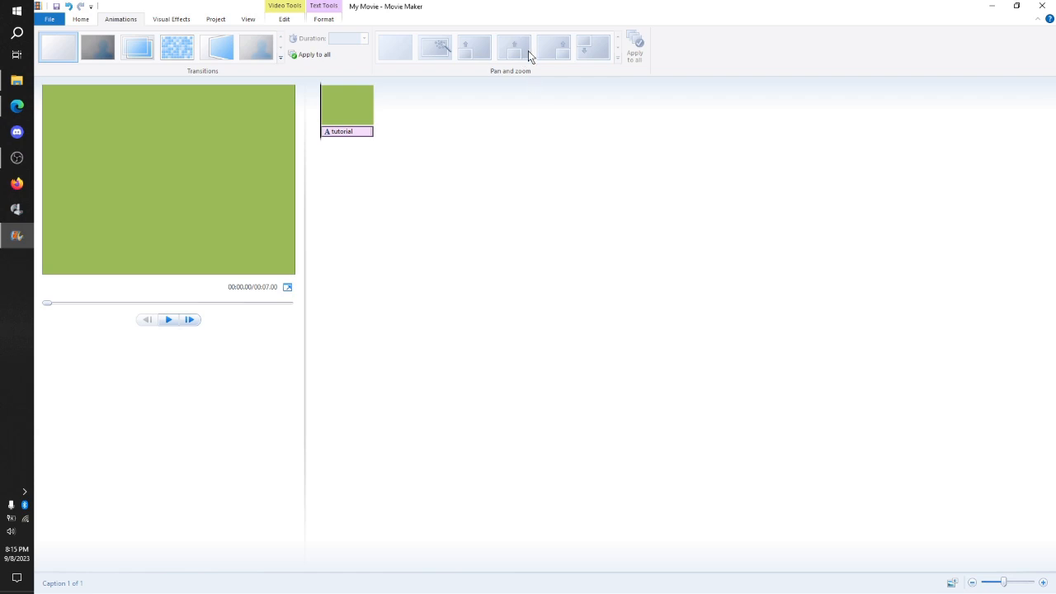
{"action": "mouse_move", "coordinate": [122, 84]}
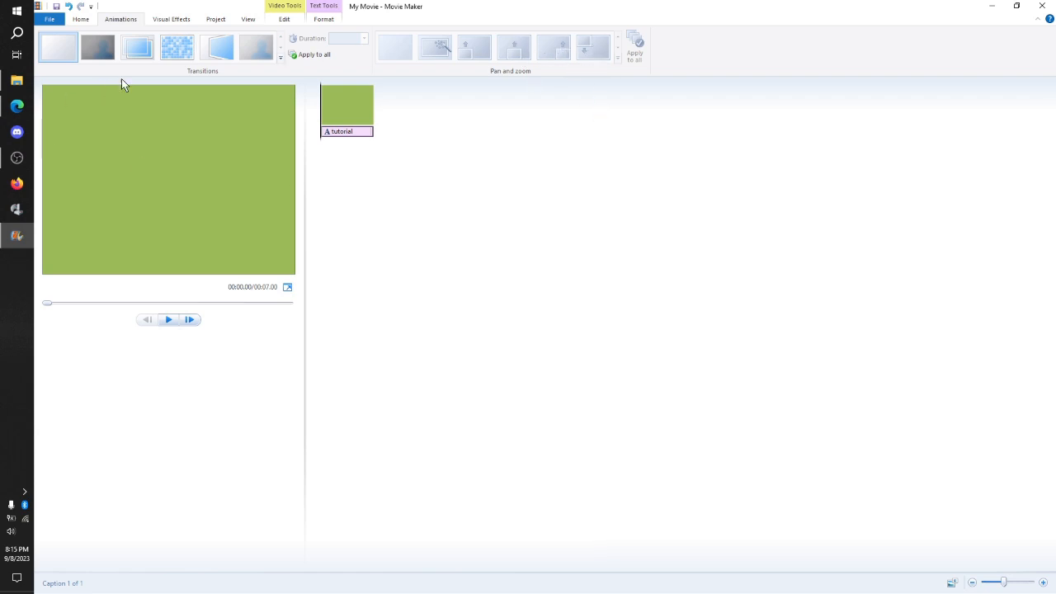
Preview a transition on the title clip, then show its Visual Effects choices
{"action": "left_click", "coordinate": [169, 320]}
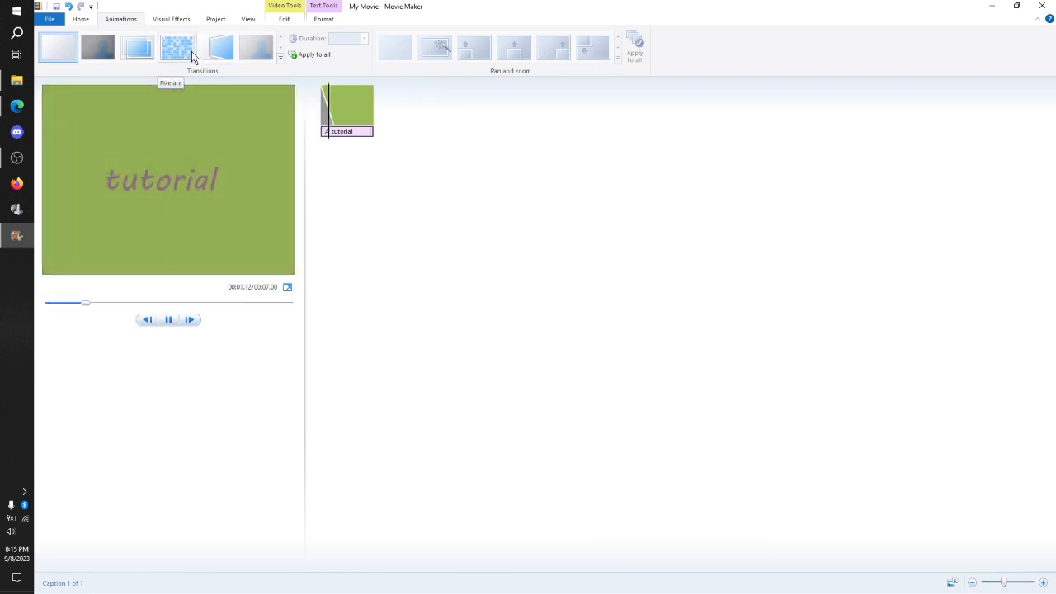
{"action": "left_click", "coordinate": [171, 20]}
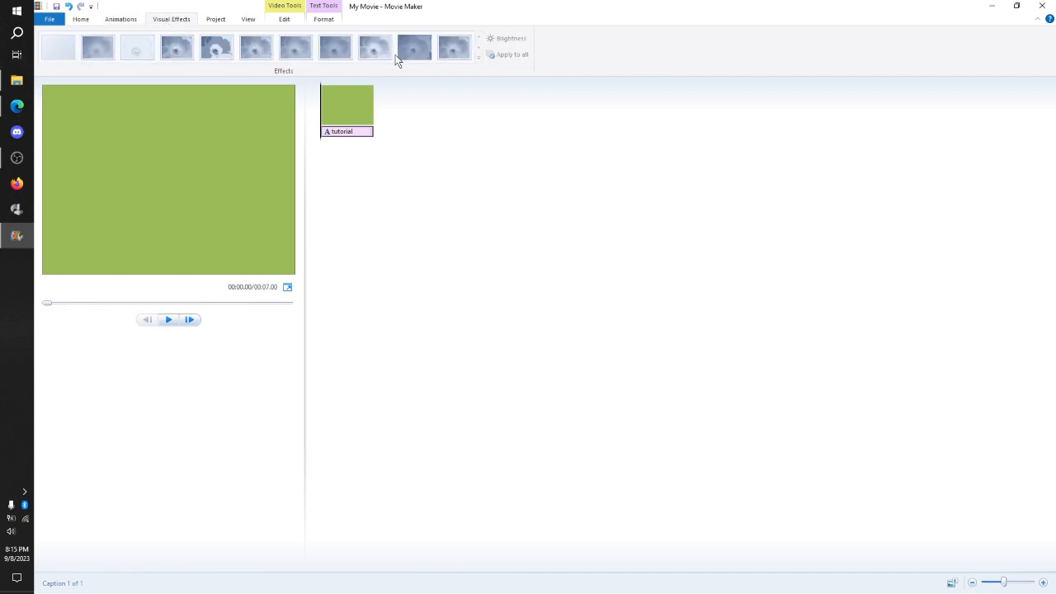
{"action": "mouse_move", "coordinate": [218, 19]}
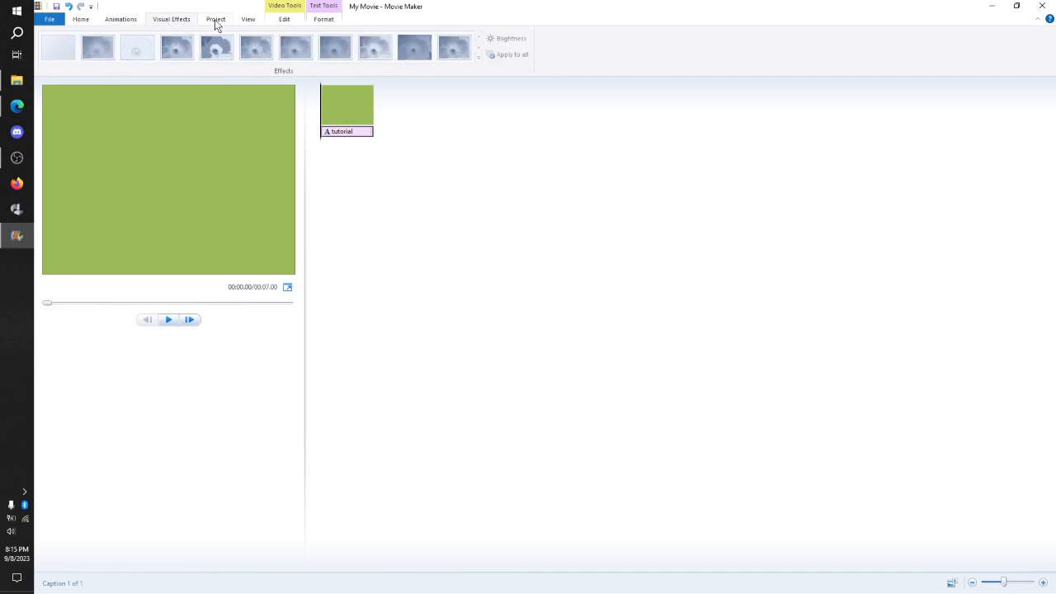
In Project settings try Widescreen (16:9), then revert the movie to Standard (4:3)
{"action": "left_click", "coordinate": [214, 20]}
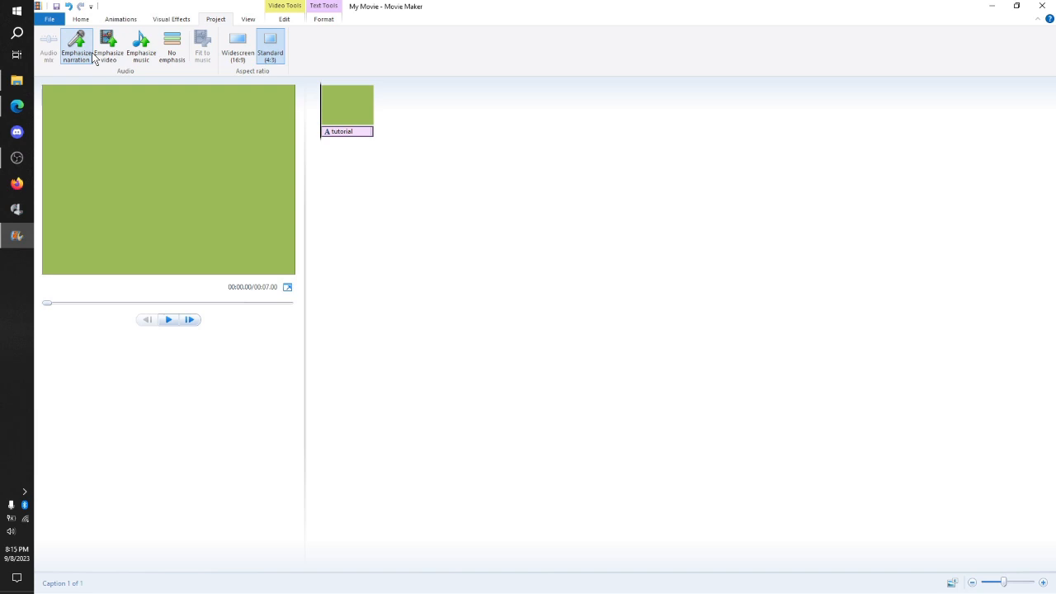
{"action": "mouse_move", "coordinate": [122, 51]}
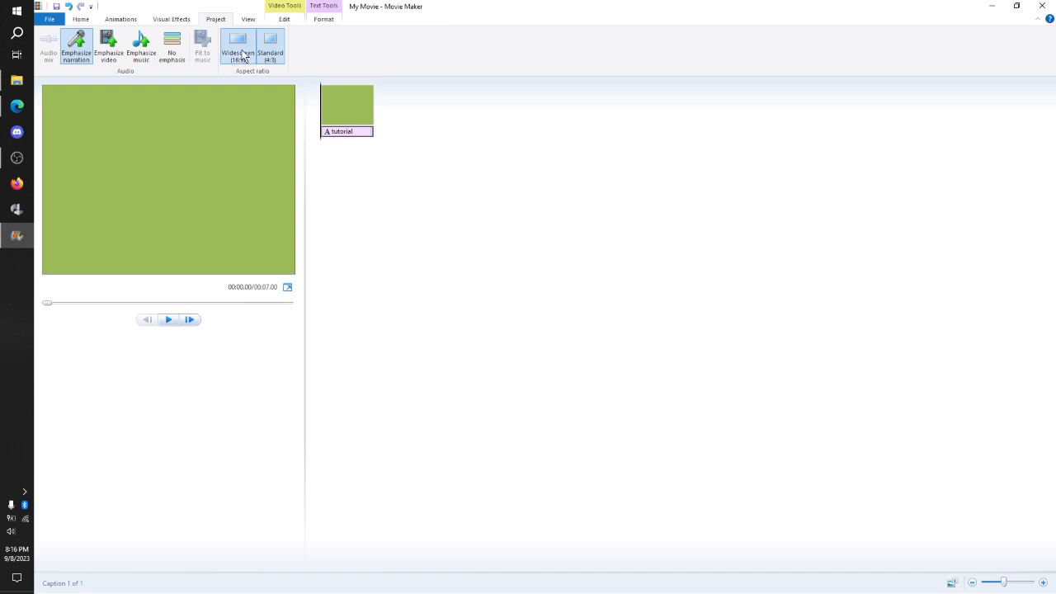
{"action": "left_click", "coordinate": [238, 46]}
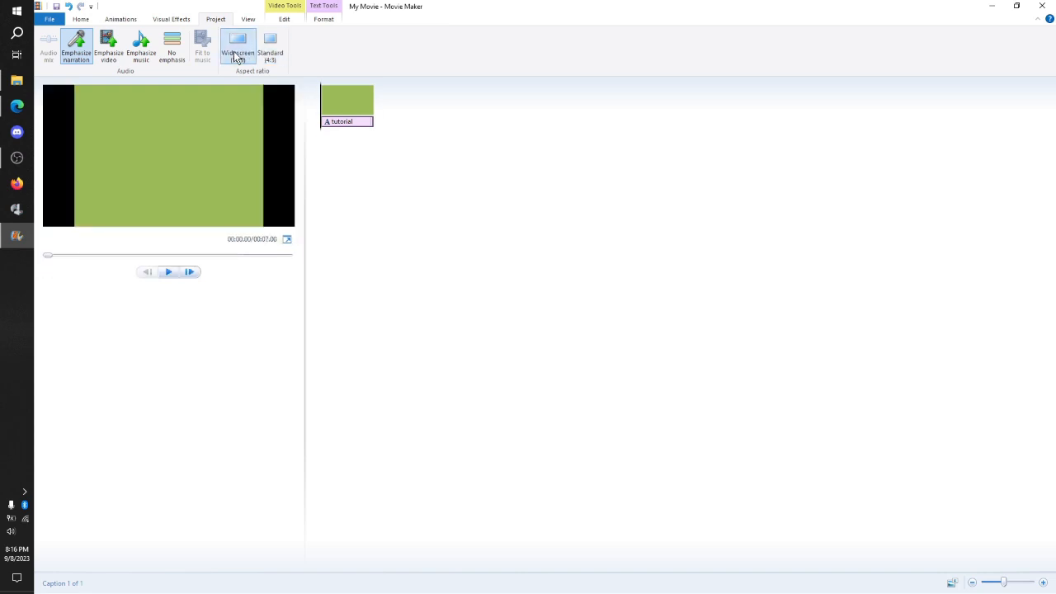
{"action": "left_click", "coordinate": [270, 46]}
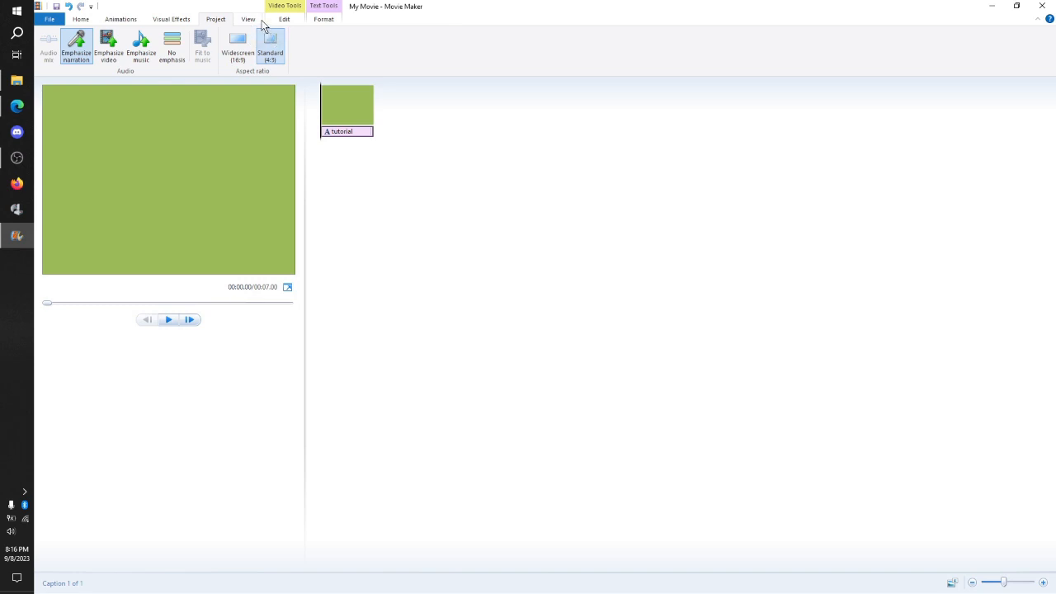
Review the View timeline zoom and preview options, then return to Text Tools Format
{"action": "left_click", "coordinate": [244, 20]}
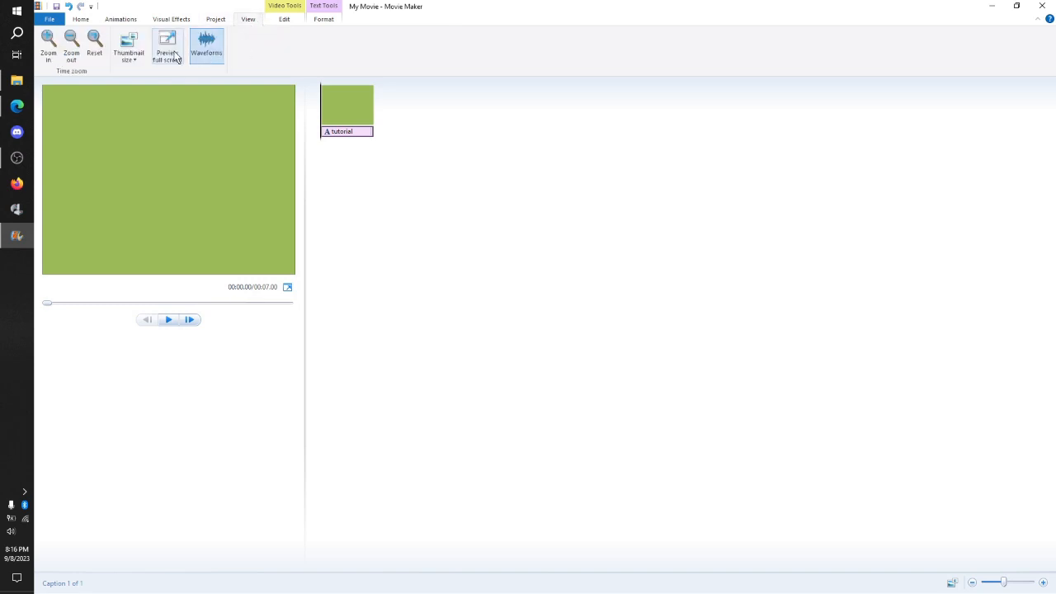
{"action": "mouse_move", "coordinate": [168, 50]}
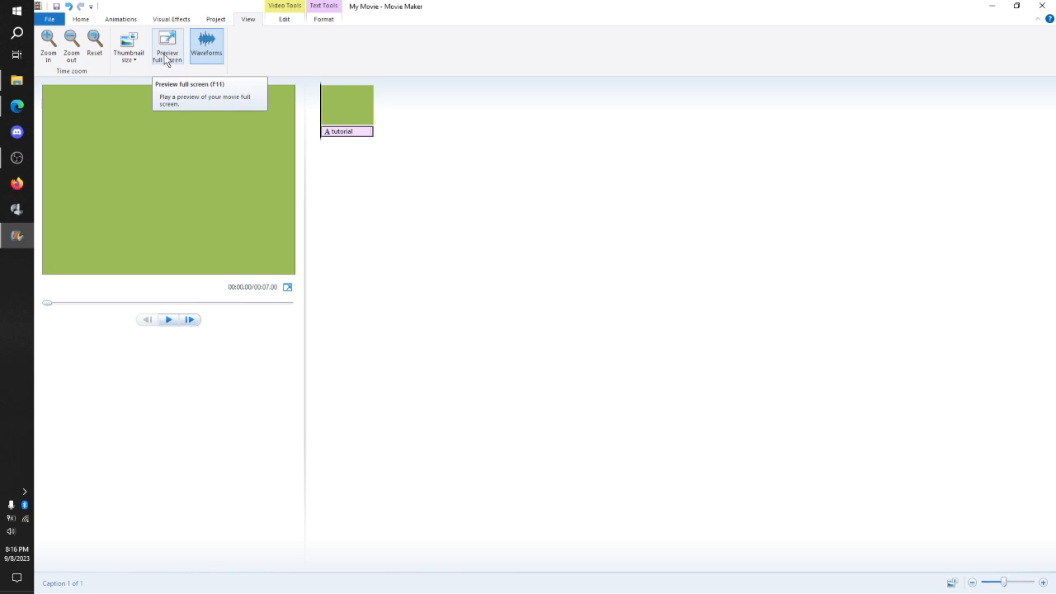
{"action": "mouse_move", "coordinate": [277, 287]}
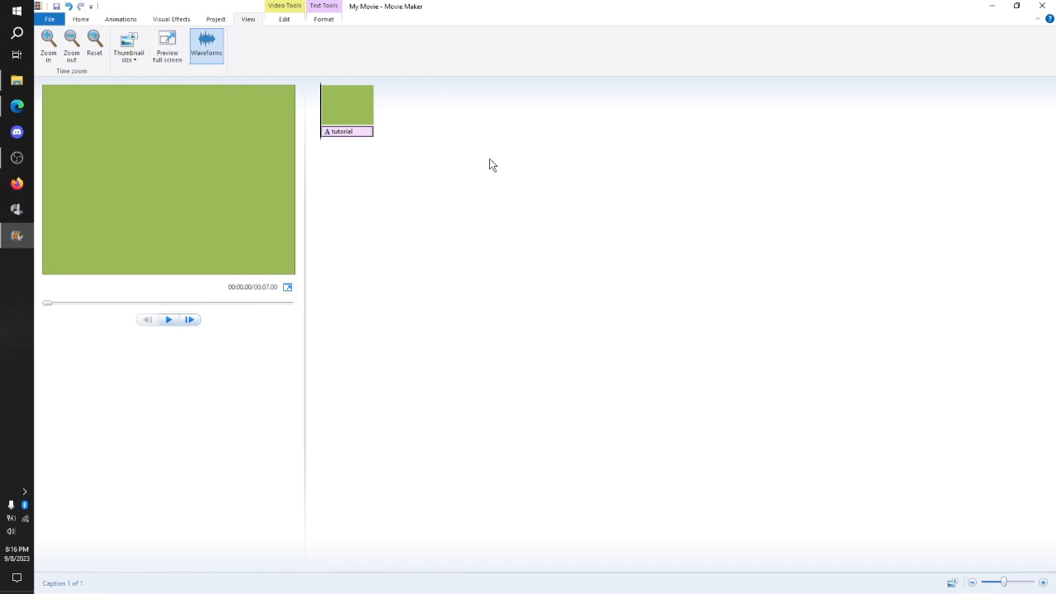
{"action": "mouse_move", "coordinate": [277, 36]}
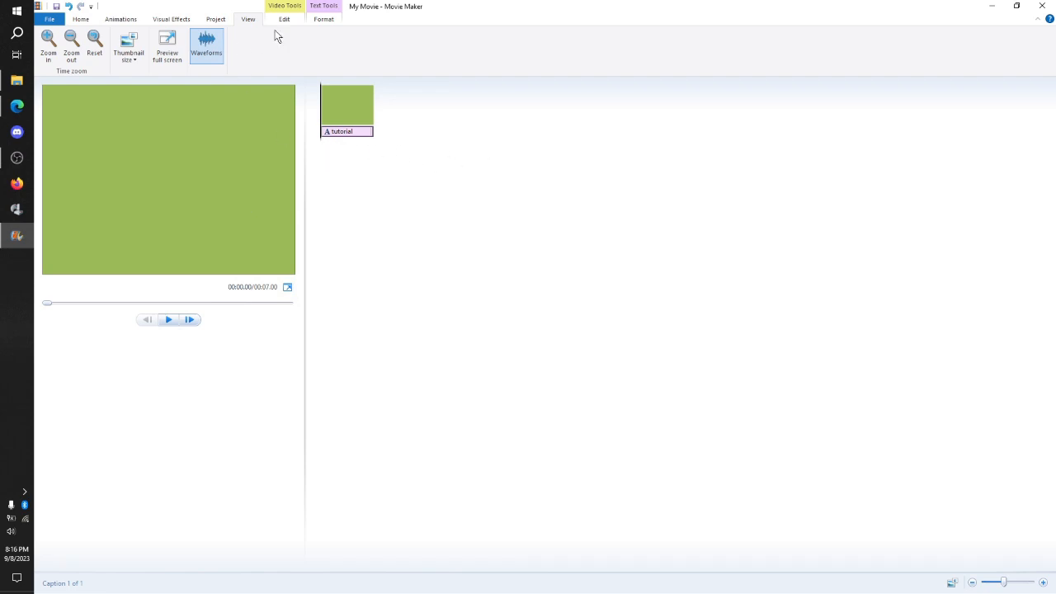
{"action": "left_click", "coordinate": [323, 20]}
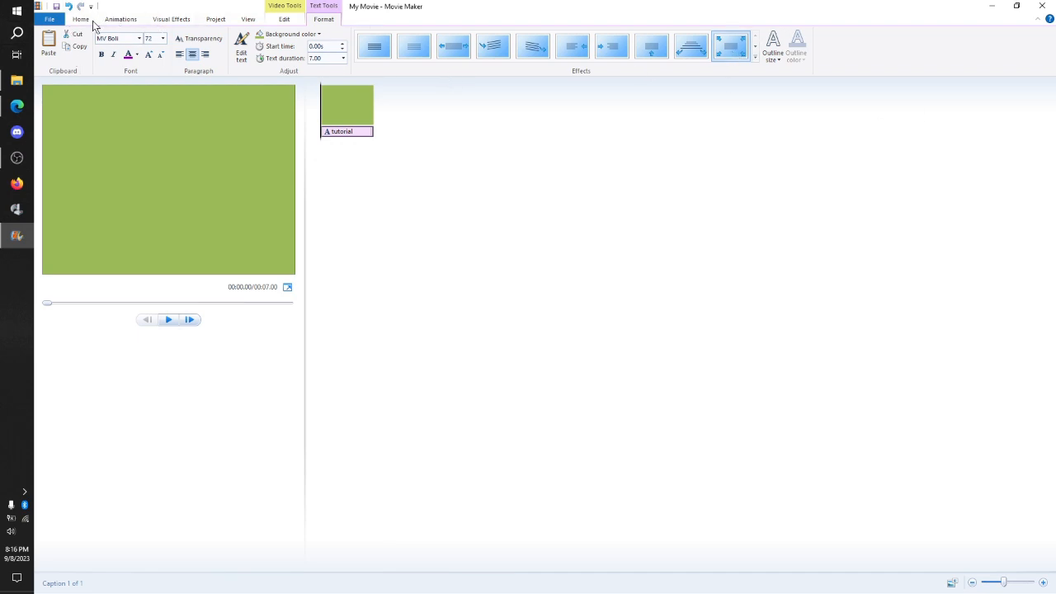
Look over the Home media and sharing options, then bring up the File menu
{"action": "left_click", "coordinate": [80, 20]}
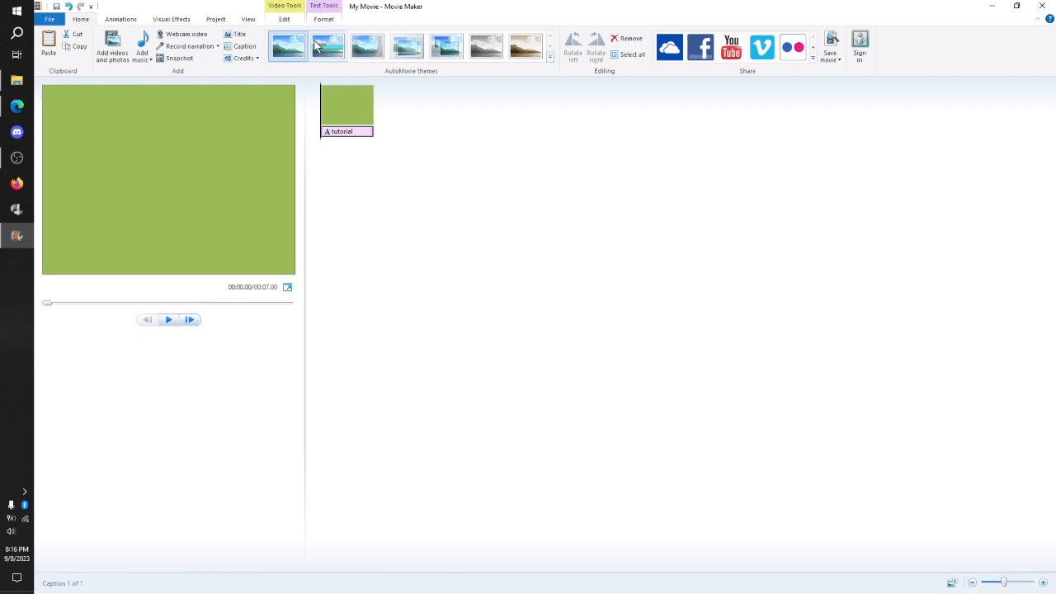
{"action": "left_click", "coordinate": [169, 320]}
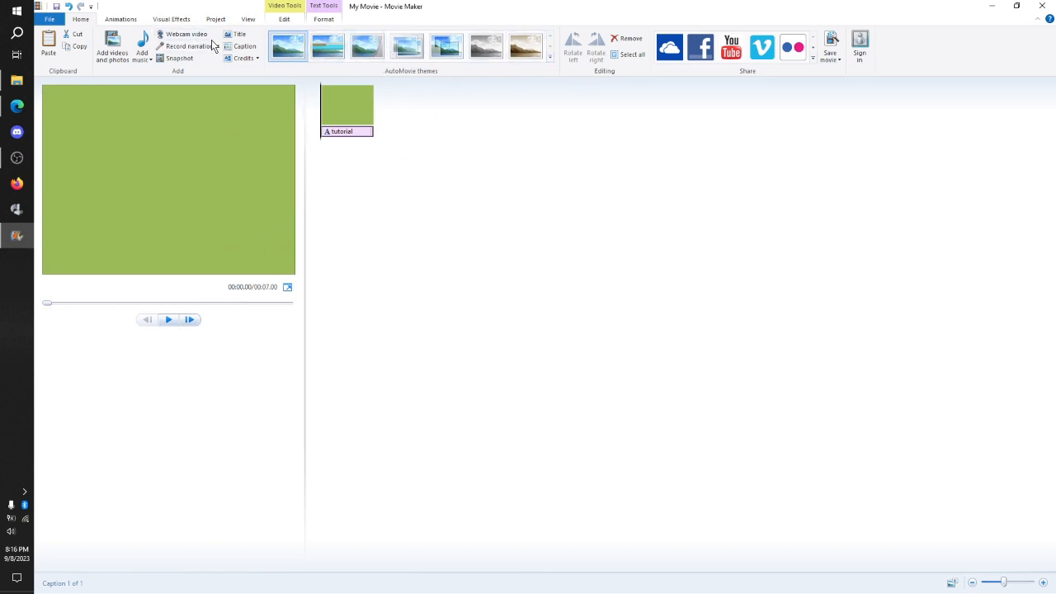
{"action": "mouse_move", "coordinate": [191, 34]}
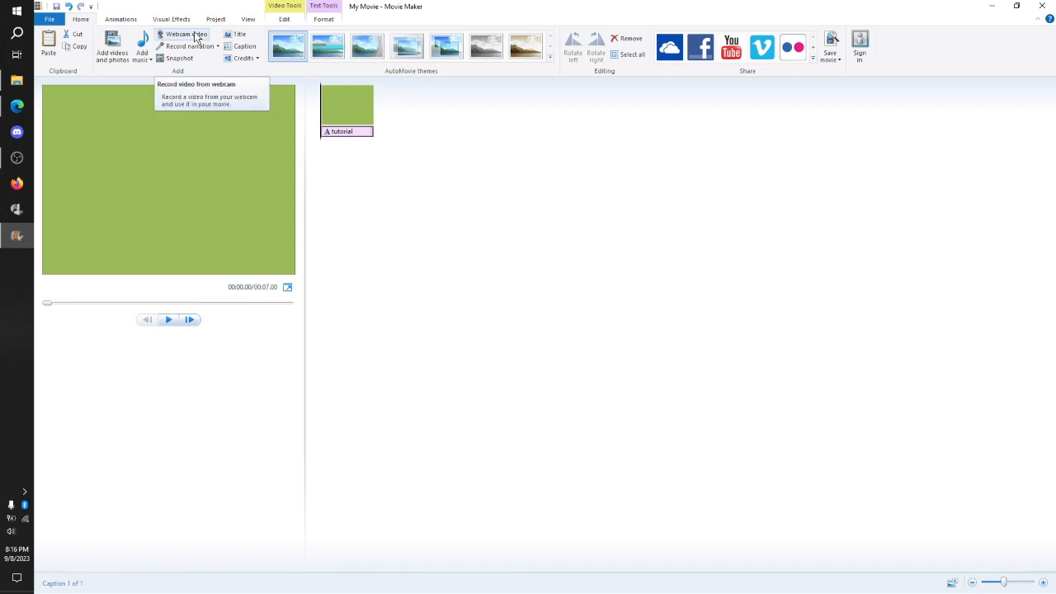
{"action": "mouse_move", "coordinate": [165, 53]}
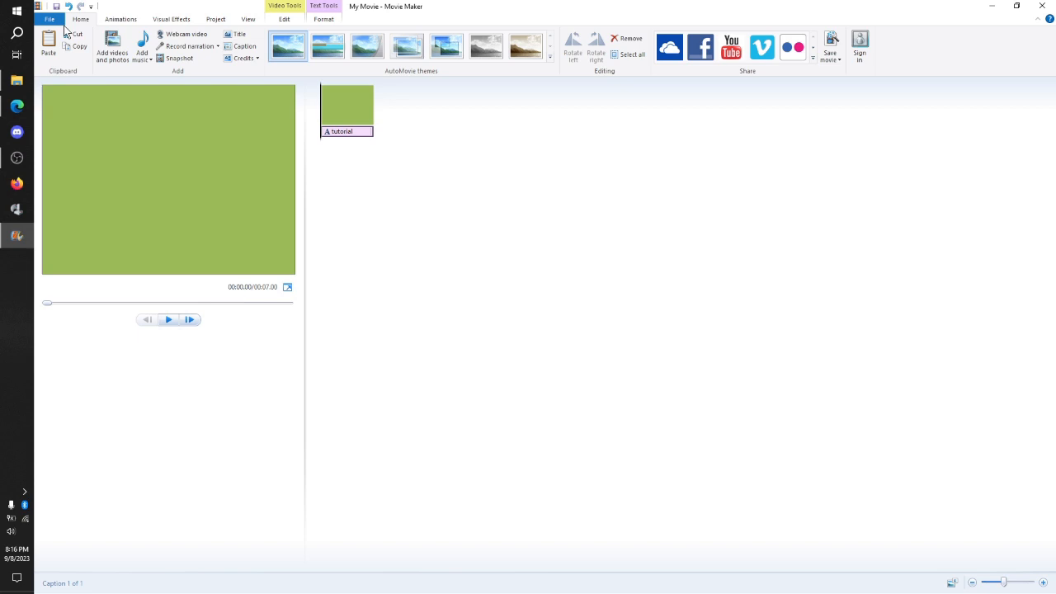
{"action": "left_click", "coordinate": [53, 19]}
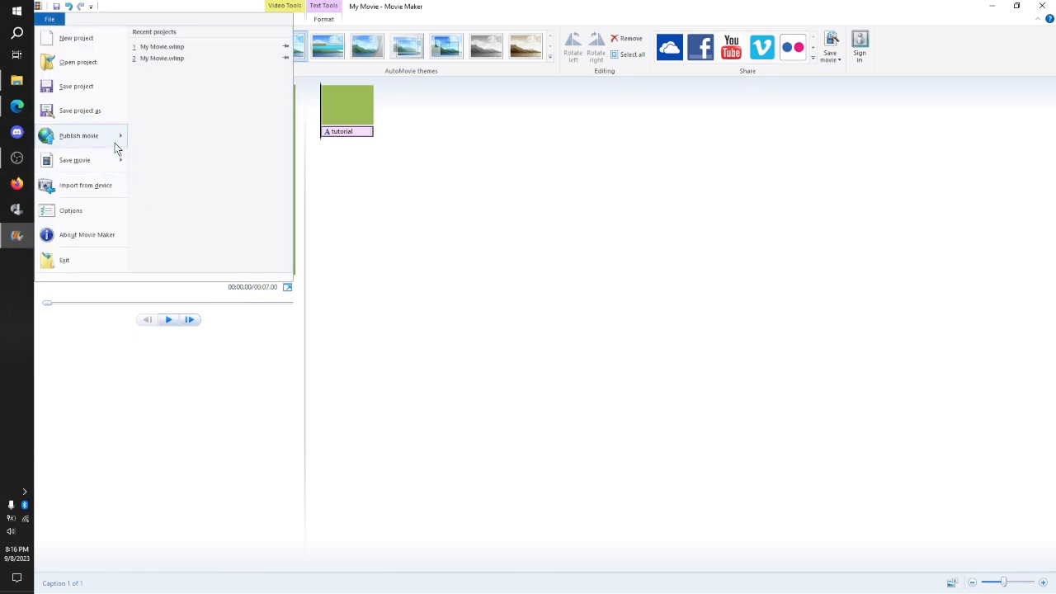
{"action": "left_click", "coordinate": [74, 160]}
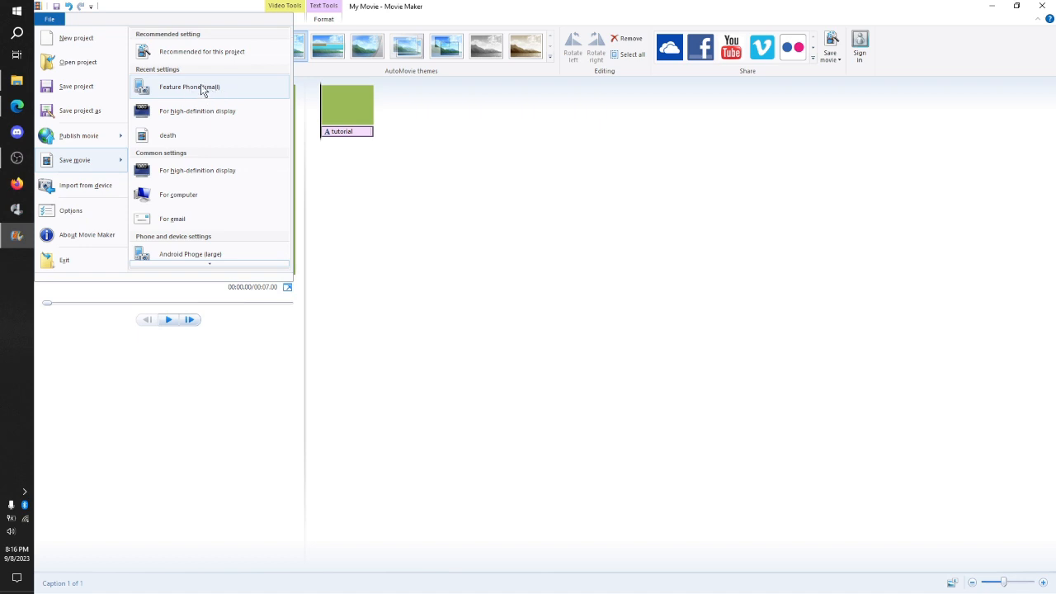
{"action": "mouse_move", "coordinate": [188, 135]}
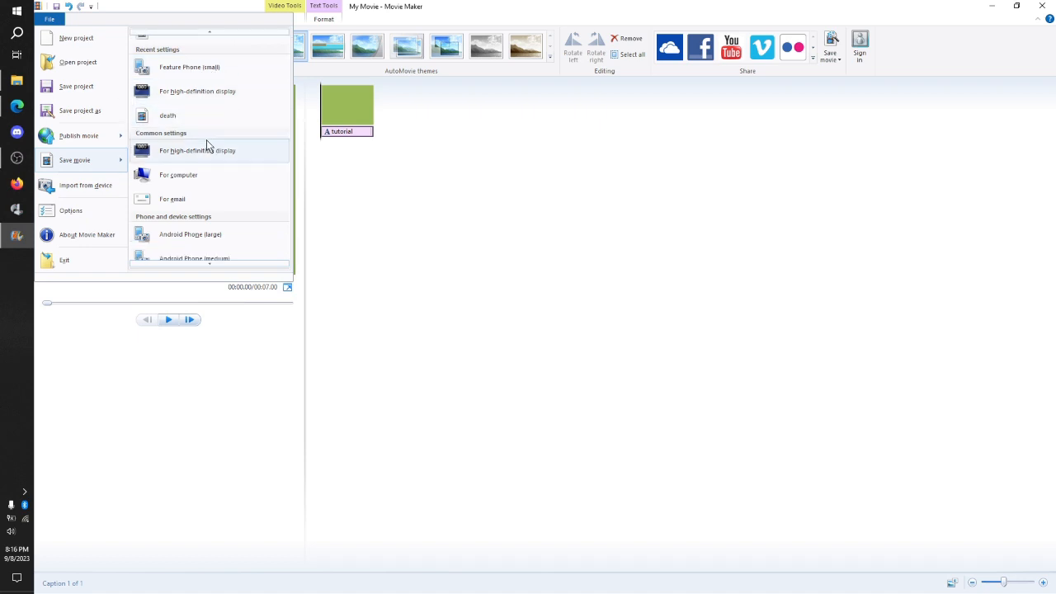
{"action": "mouse_move", "coordinate": [185, 122]}
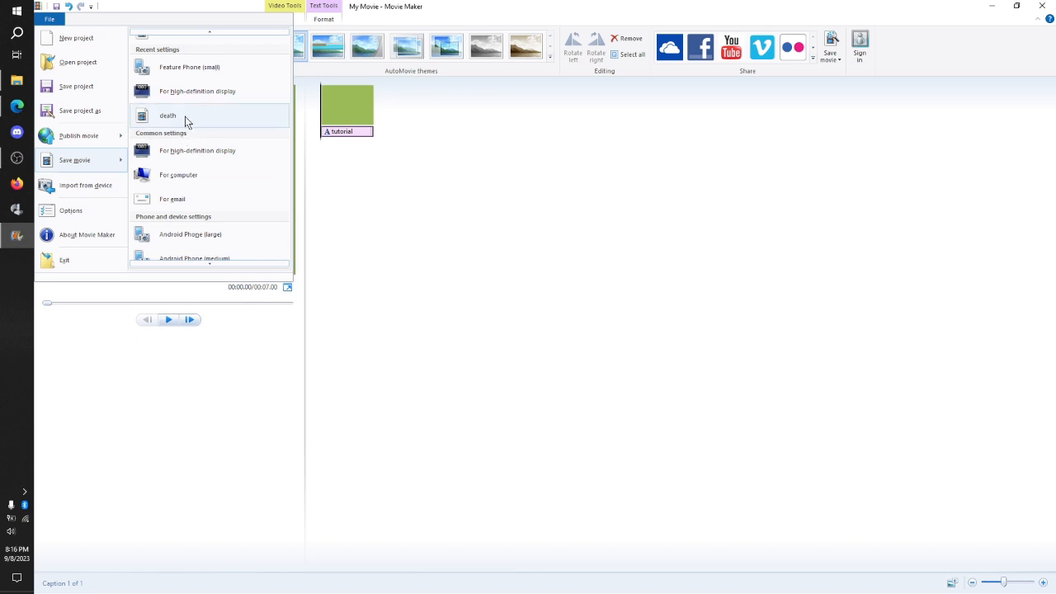
{"action": "mouse_move", "coordinate": [185, 120]}
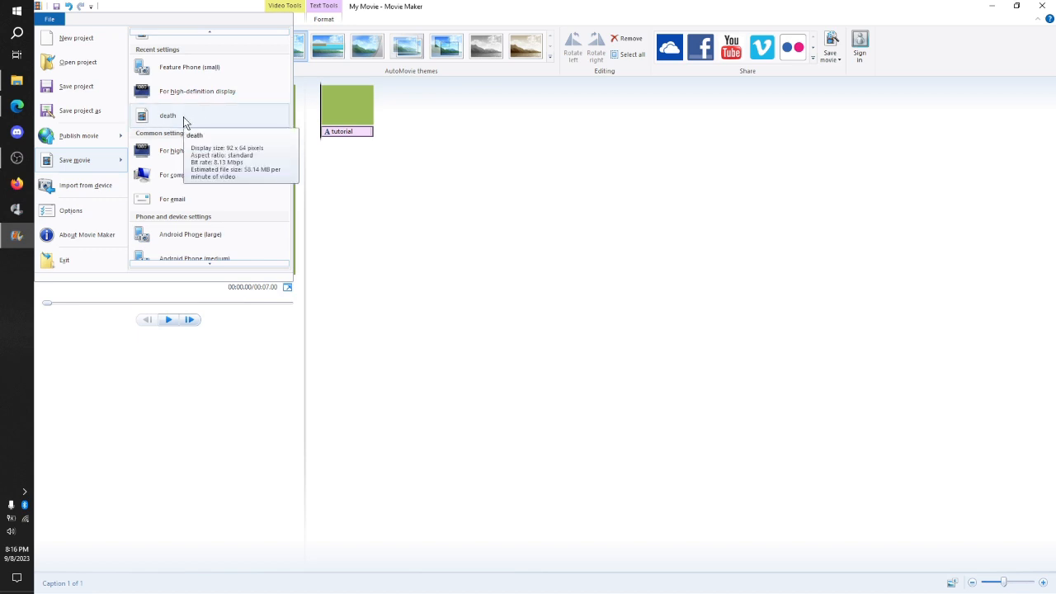
{"action": "mouse_move", "coordinate": [183, 119]}
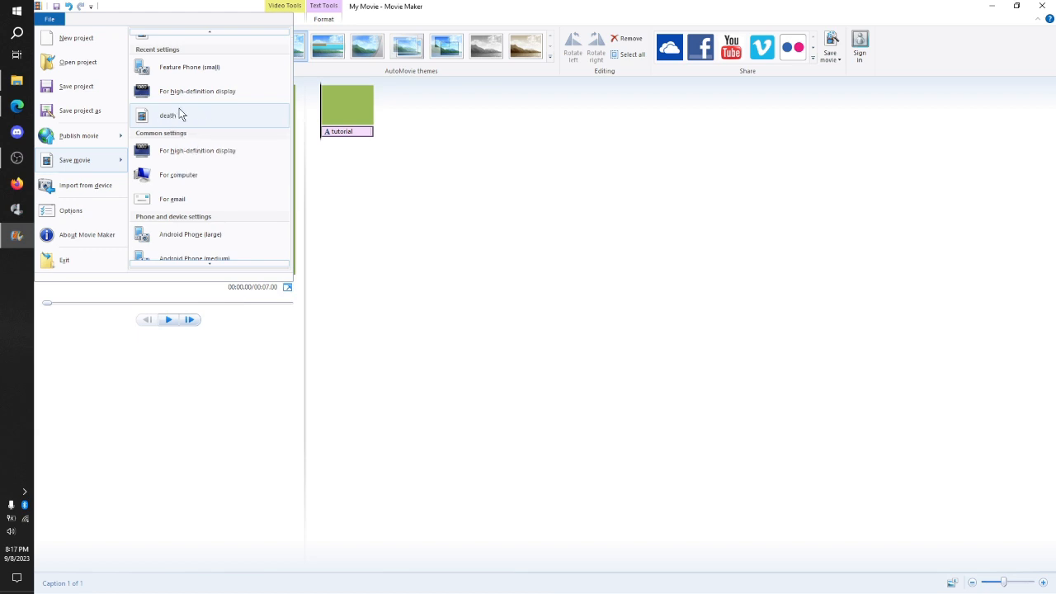
{"action": "scroll", "scroll_direction": "down", "scroll_amount": 3}
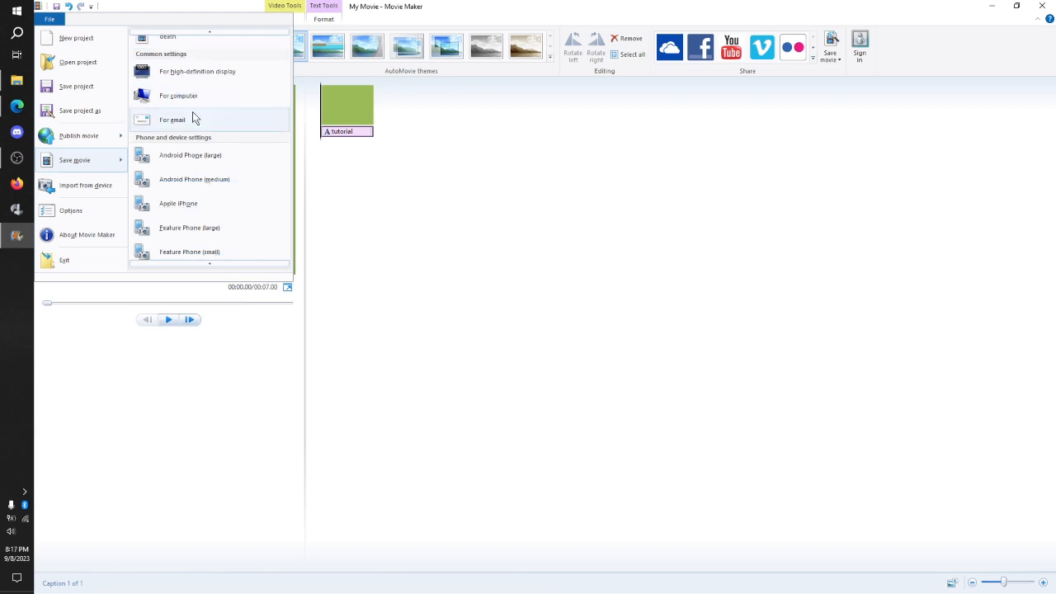
{"action": "scroll", "scroll_direction": "down", "scroll_amount": 3}
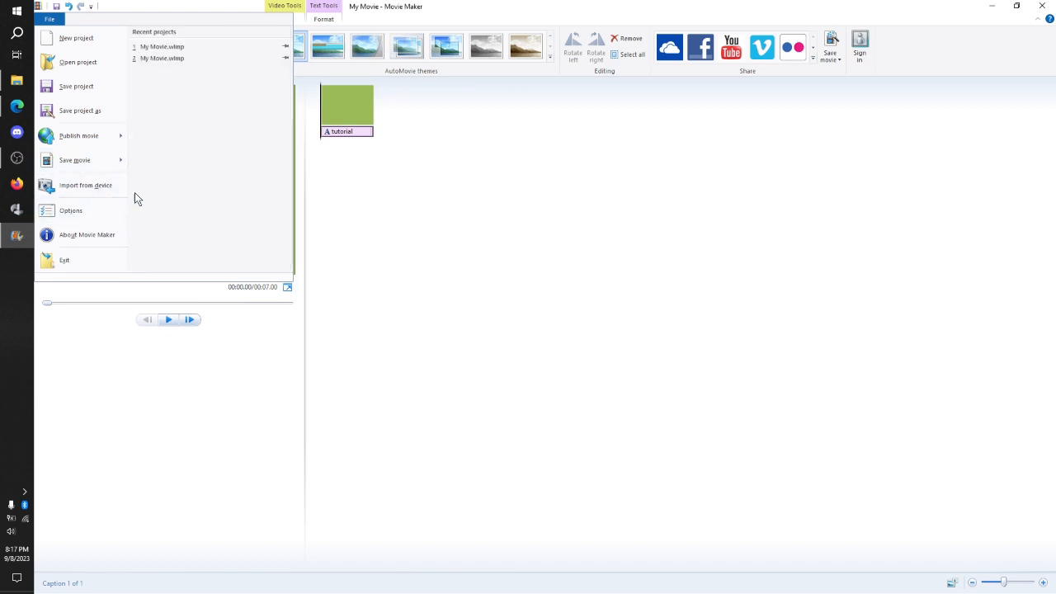
{"action": "mouse_move", "coordinate": [79, 196]}
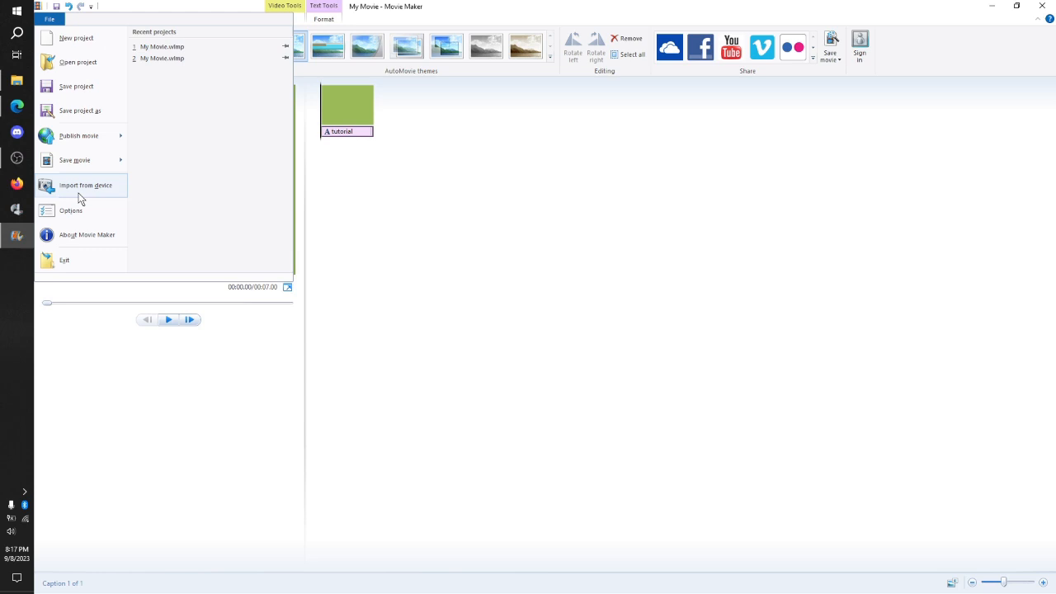
{"action": "left_click", "coordinate": [82, 135]}
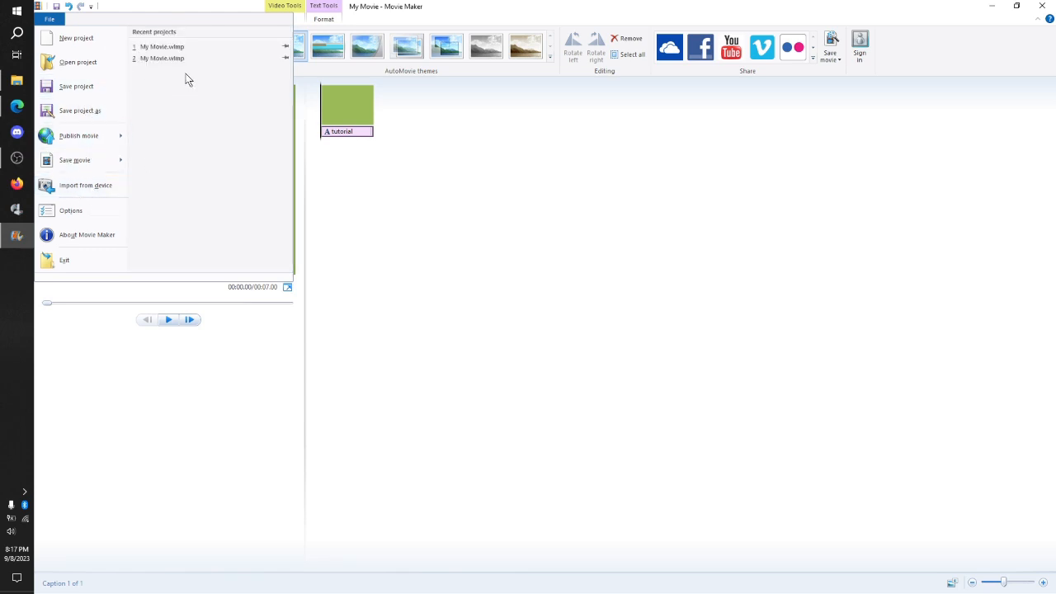
{"action": "left_click", "coordinate": [79, 135]}
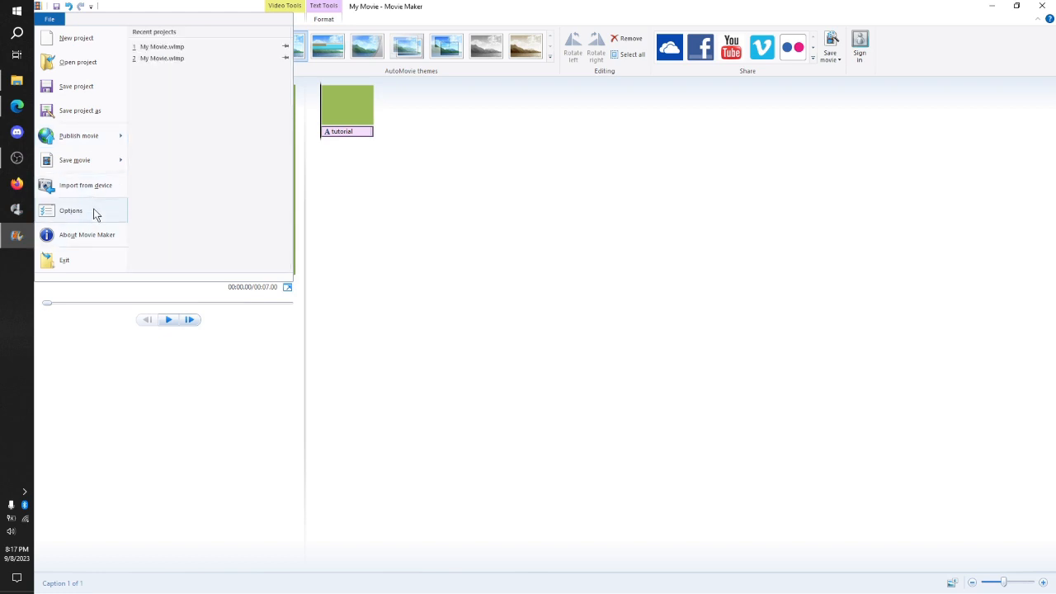
{"action": "left_click", "coordinate": [71, 211]}
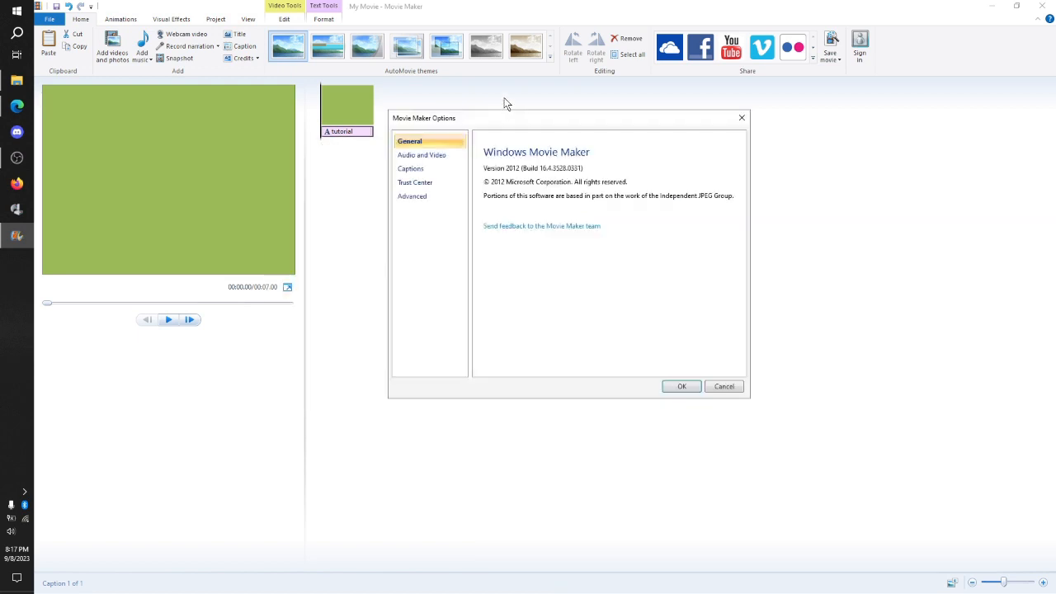
Browse the Audio and Video, Trust Center and Advanced option pages, return to General and cancel
{"action": "left_click", "coordinate": [423, 155]}
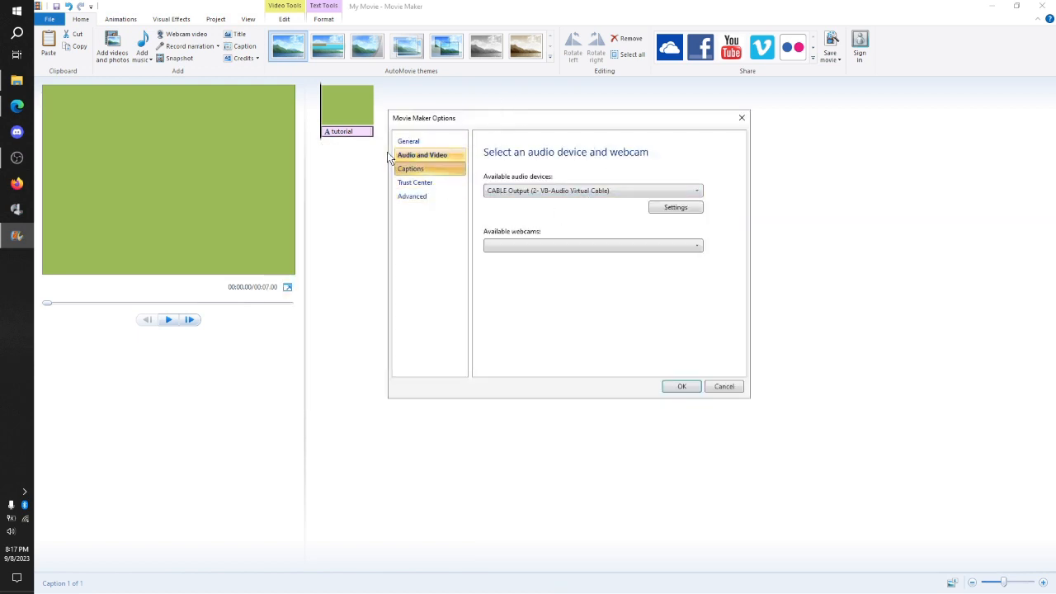
{"action": "left_click", "coordinate": [415, 182]}
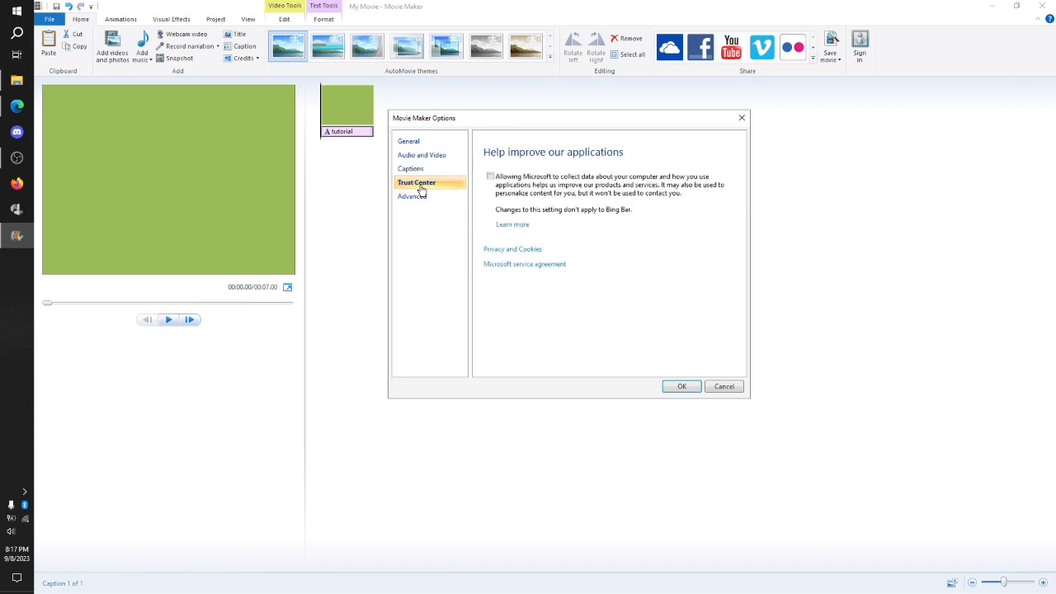
{"action": "left_click", "coordinate": [412, 195]}
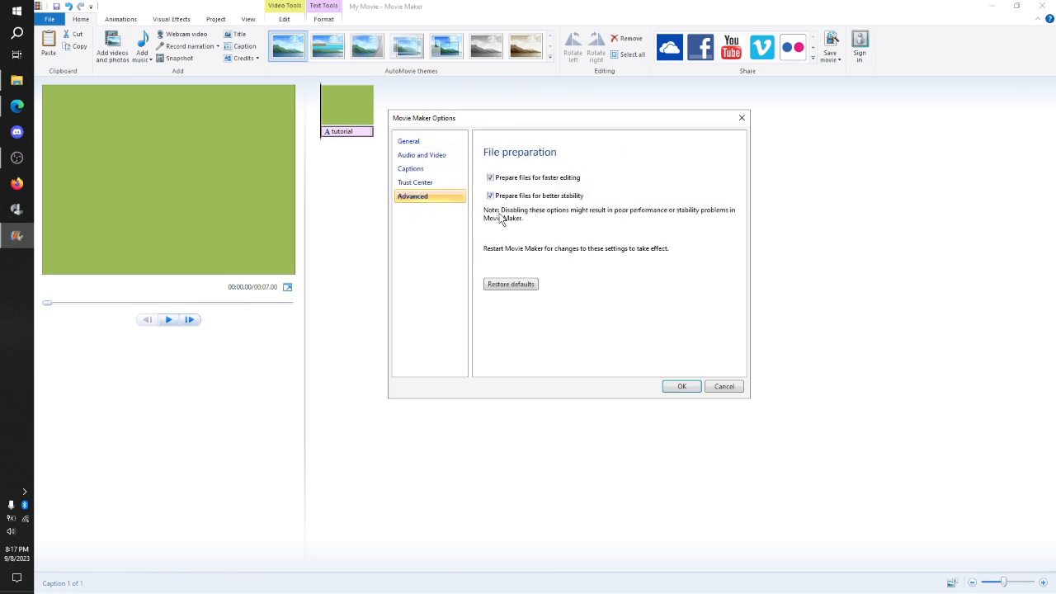
{"action": "left_click", "coordinate": [409, 142]}
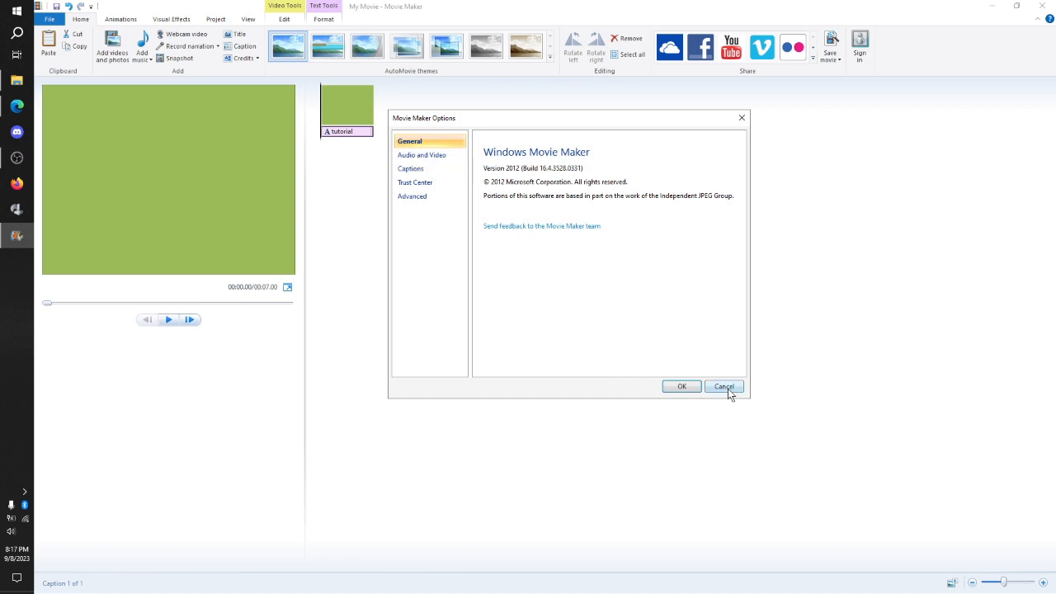
{"action": "left_click", "coordinate": [722, 386]}
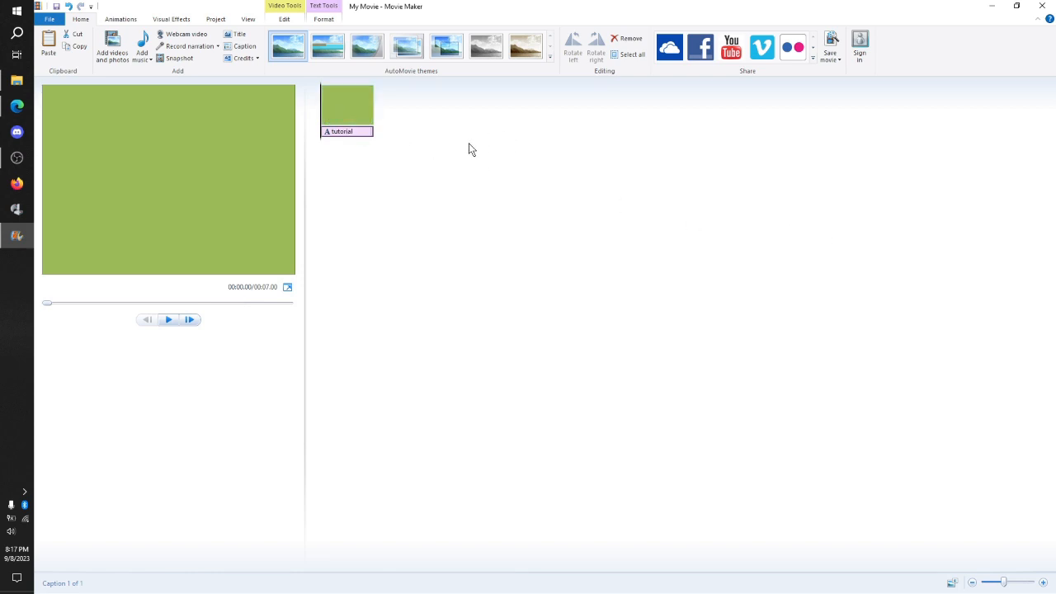
{"action": "mouse_move", "coordinate": [369, 137]}
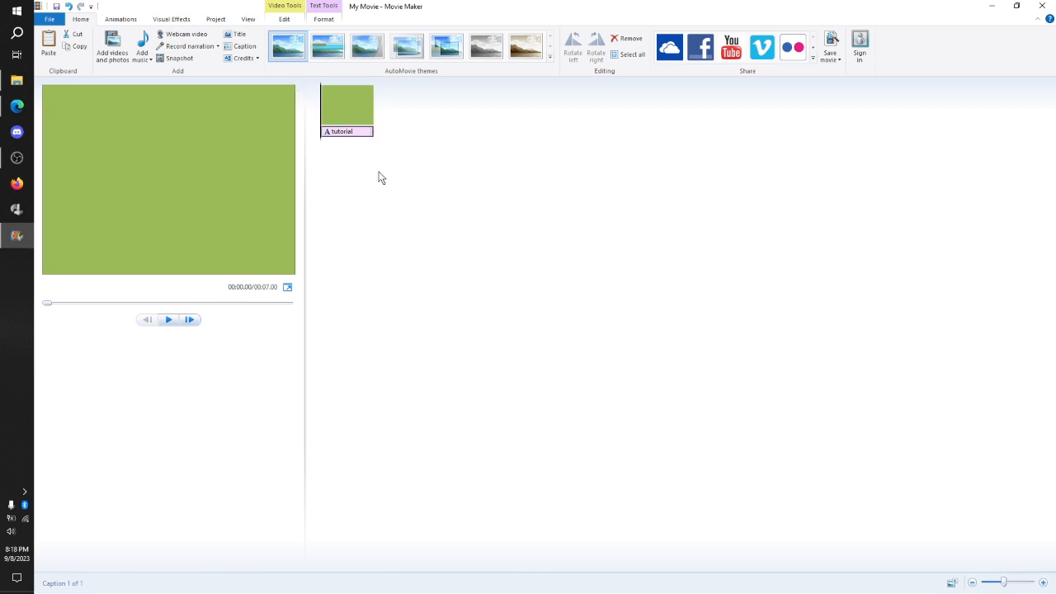
{"action": "mouse_move", "coordinate": [313, 203]}
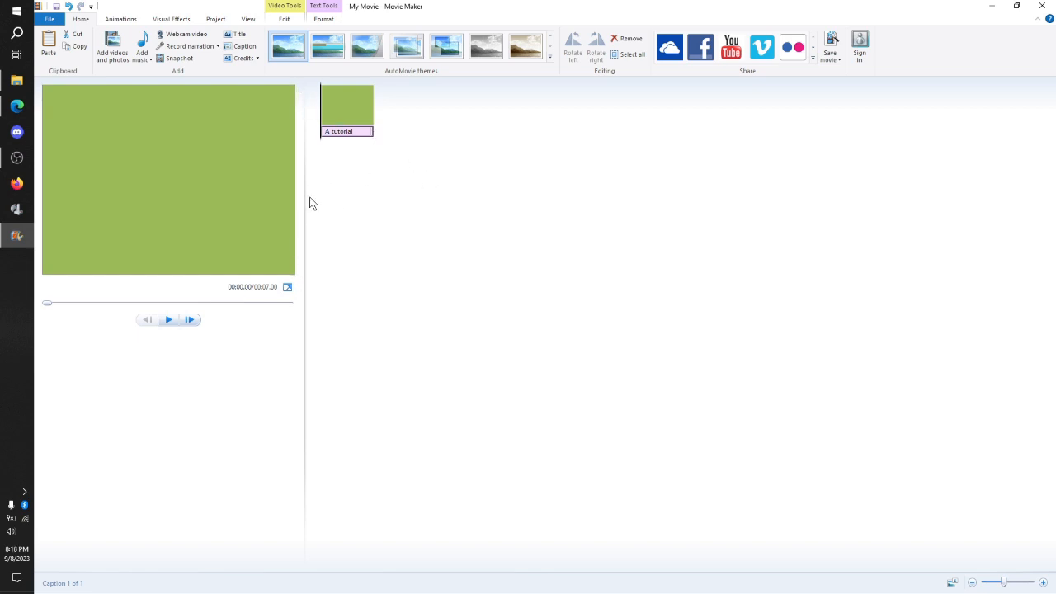